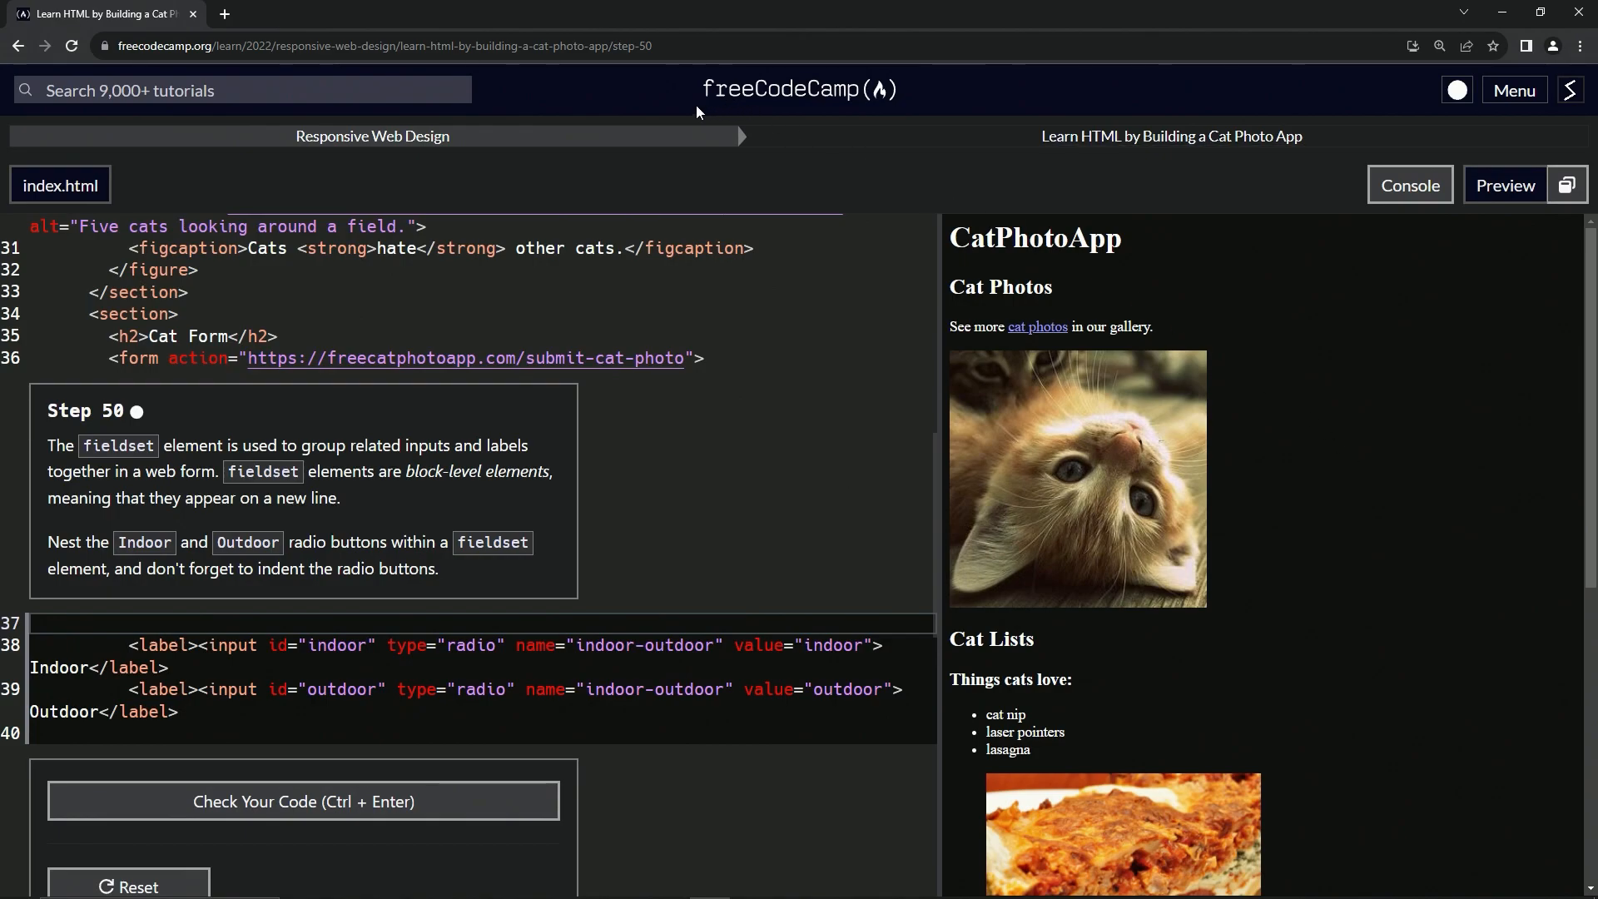
mouse_move(446, 153)
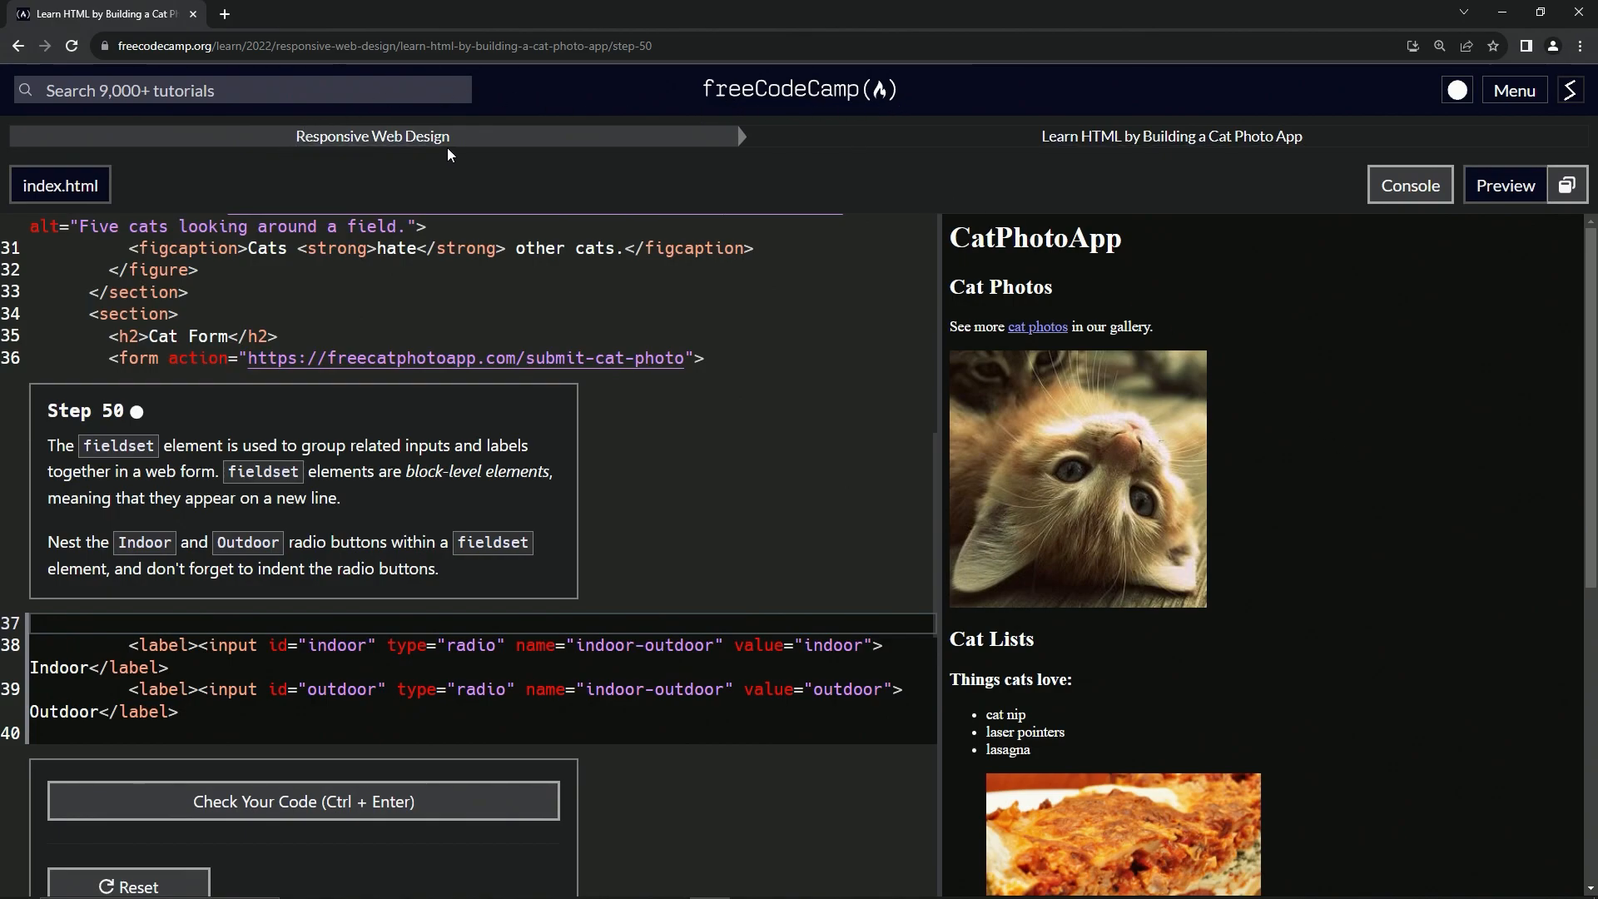
mouse_move(1185, 163)
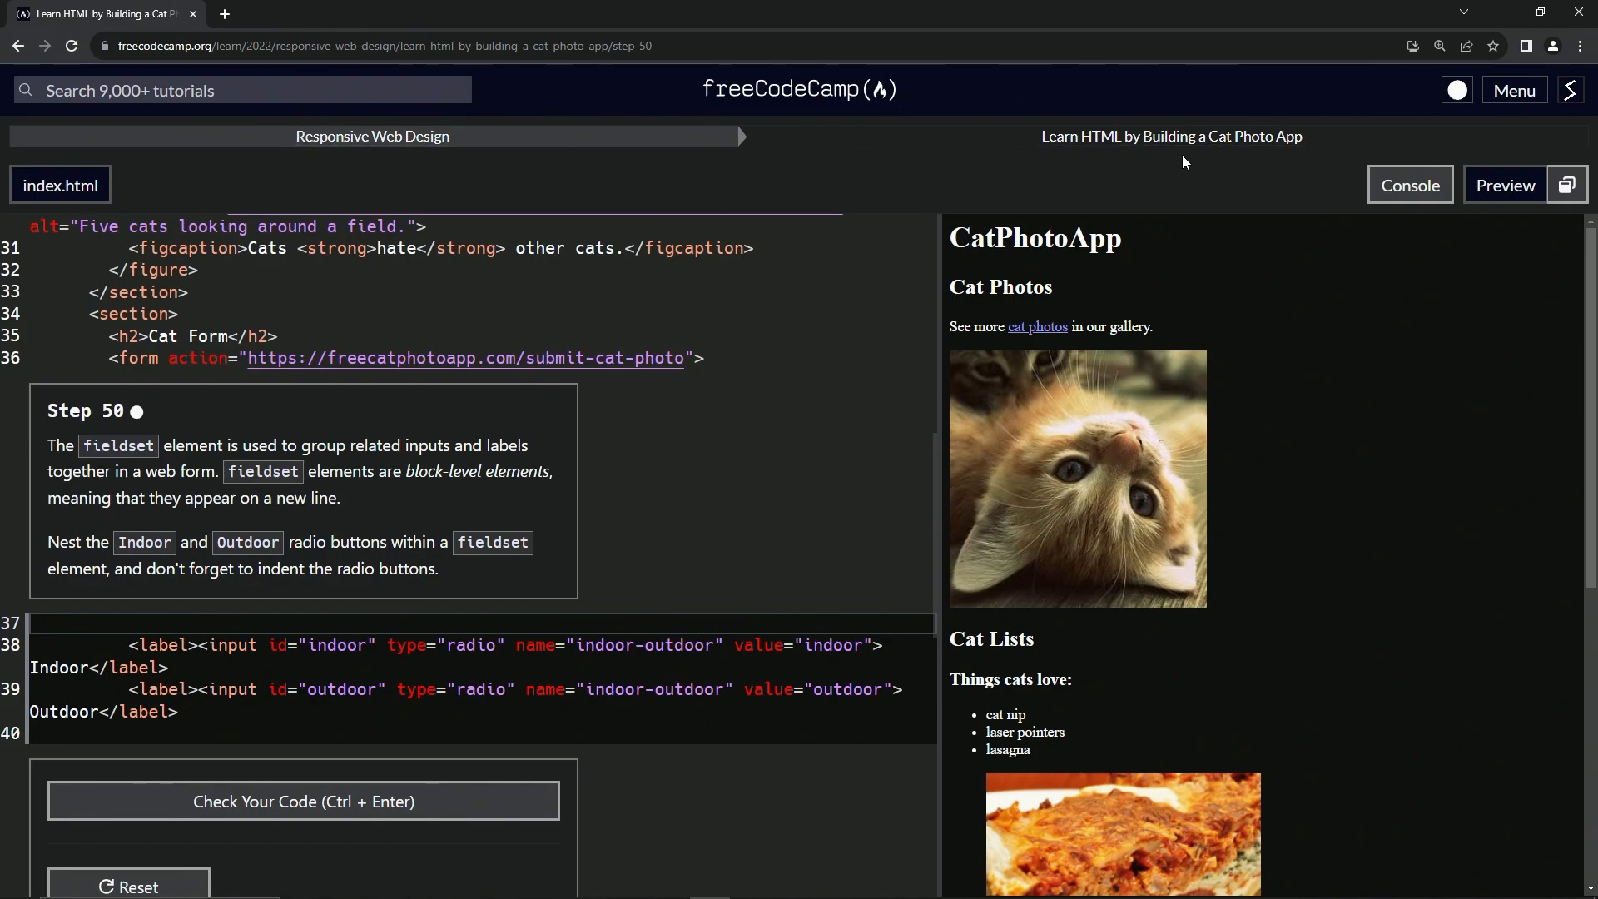
mouse_move(46, 424)
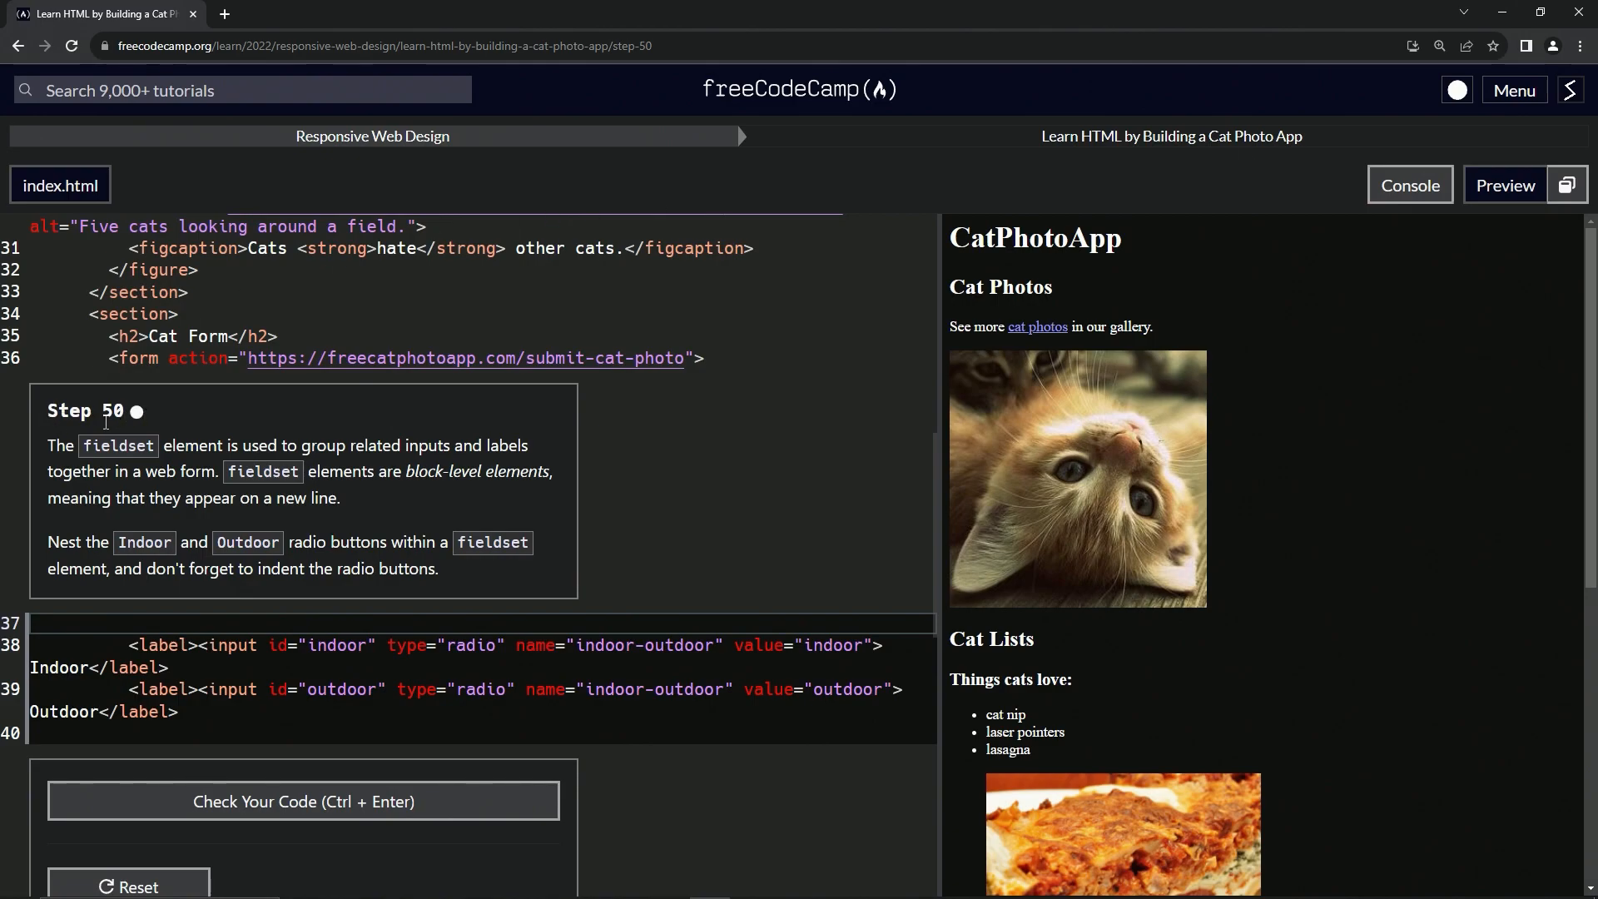
mouse_move(245, 465)
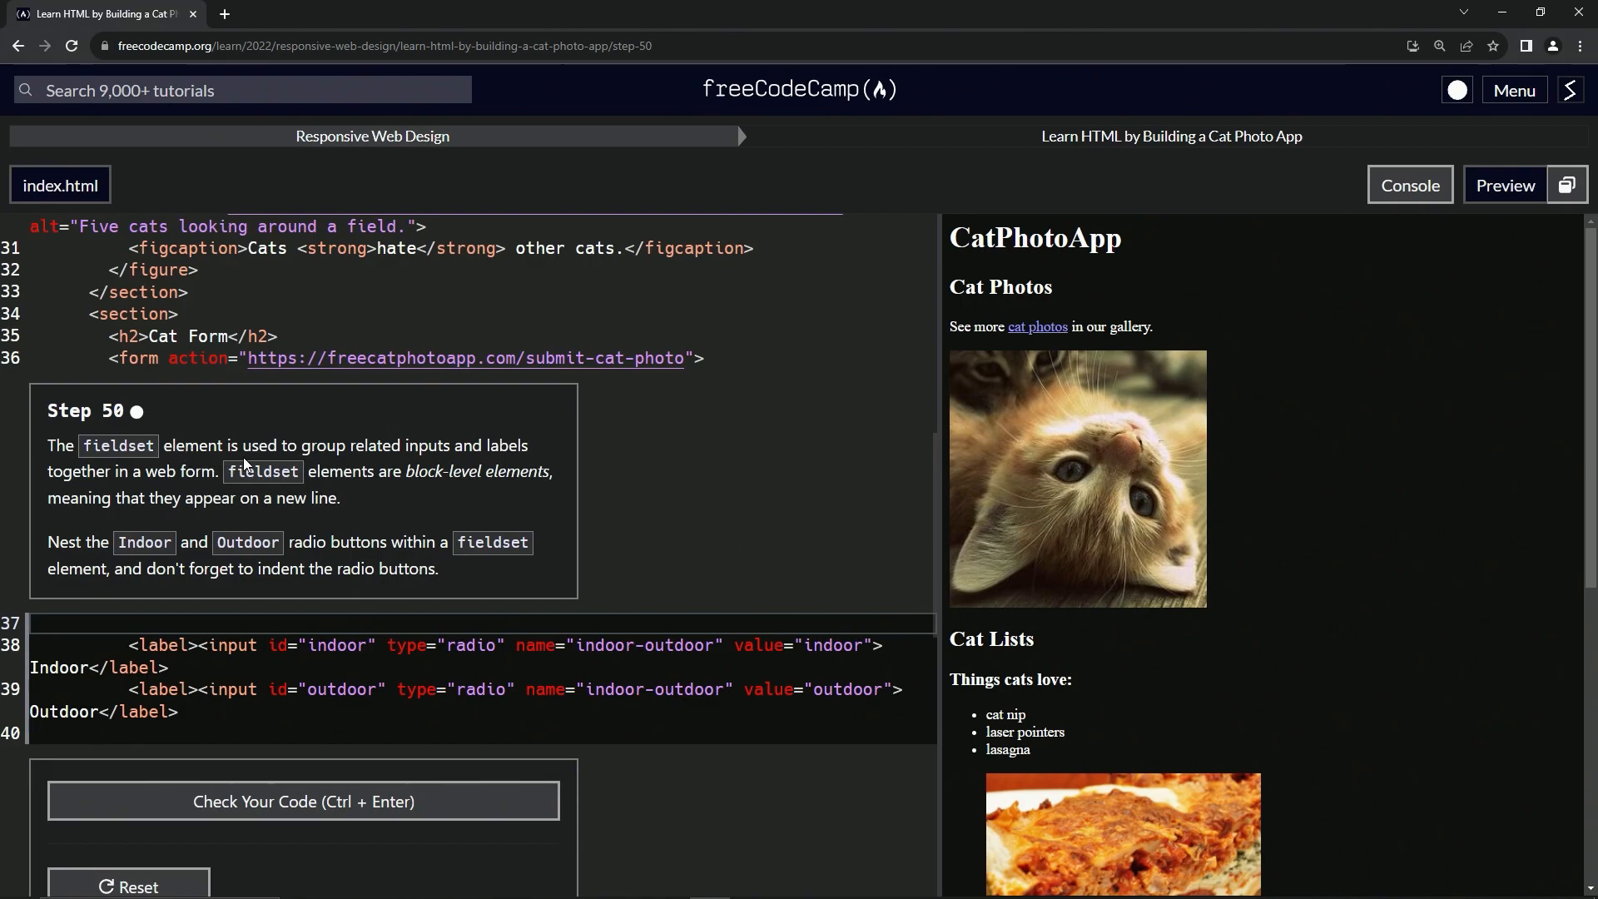
mouse_move(500, 450)
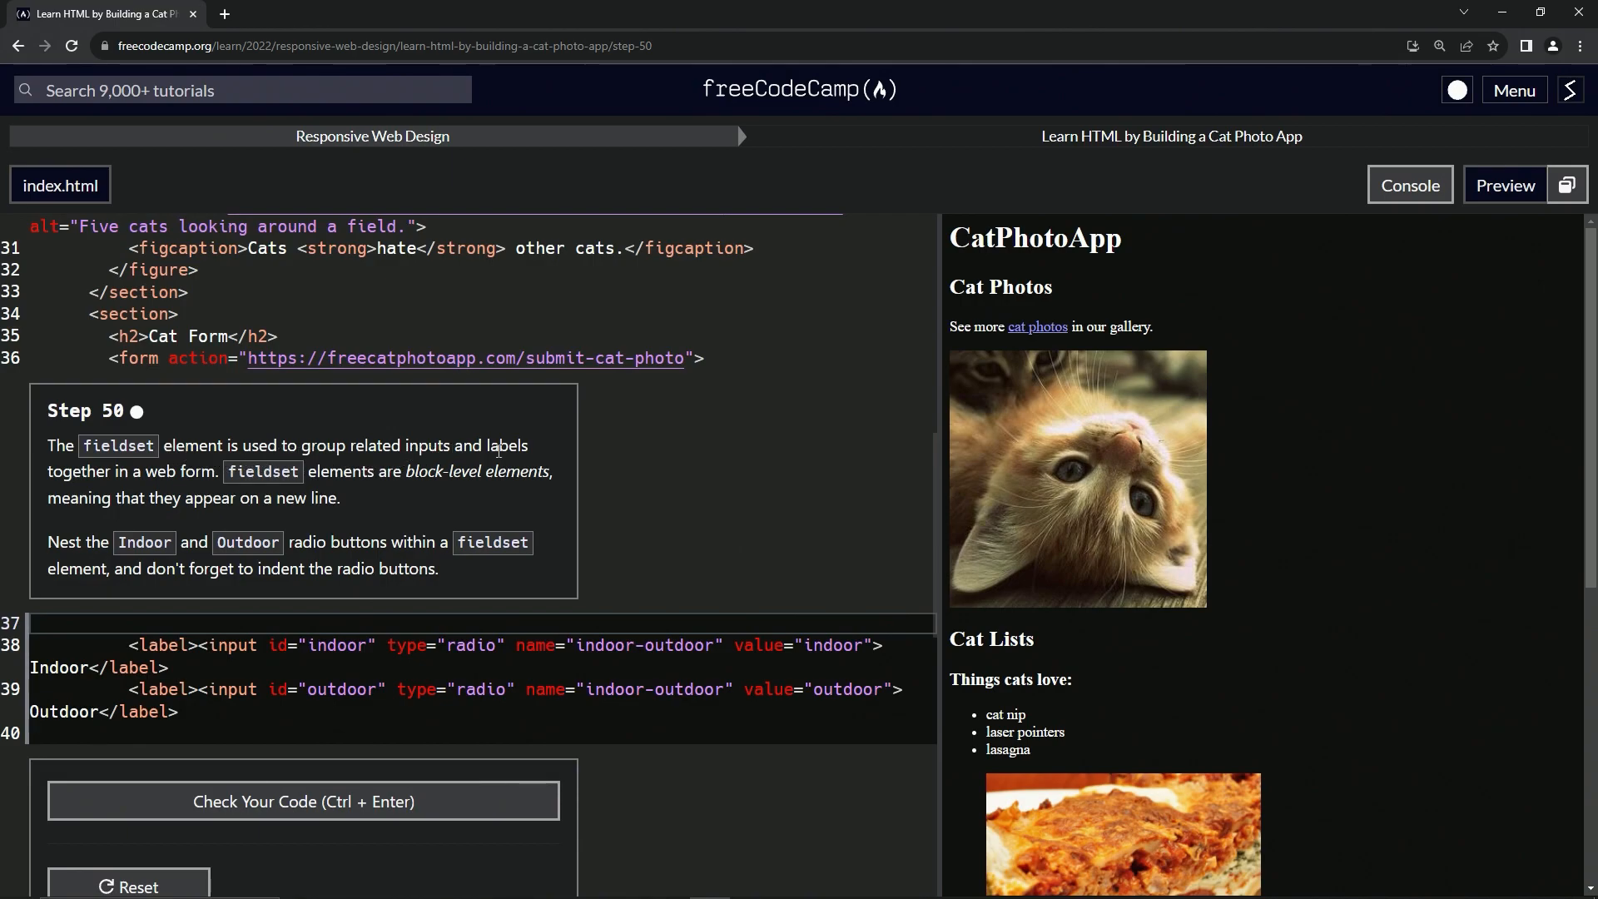
mouse_move(199, 480)
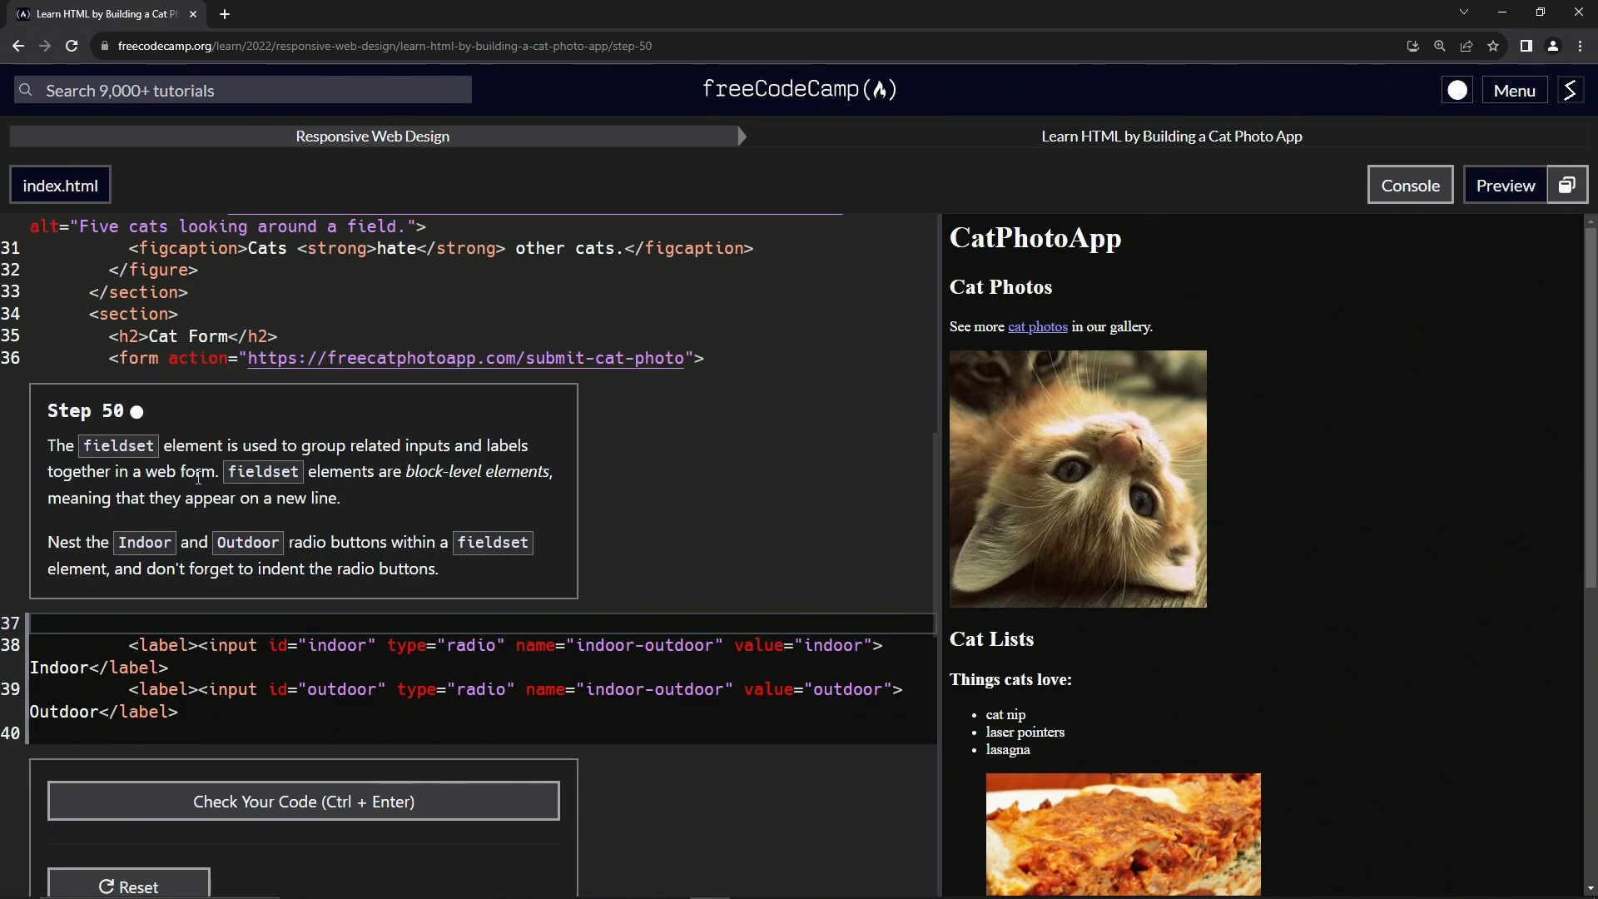
mouse_move(412, 479)
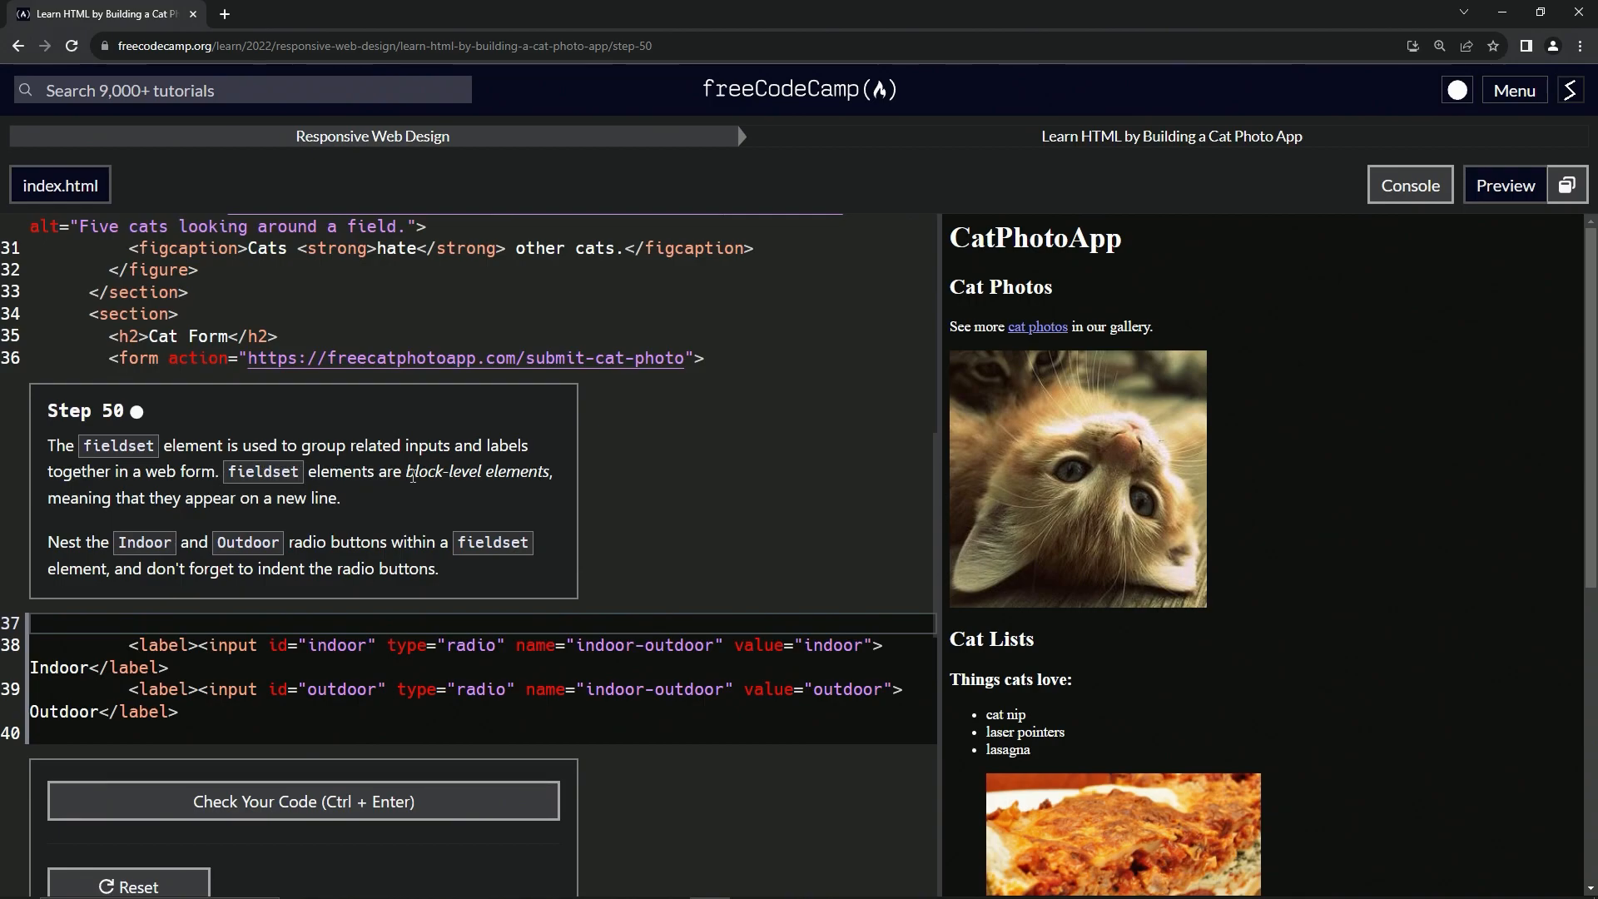
mouse_move(137, 520)
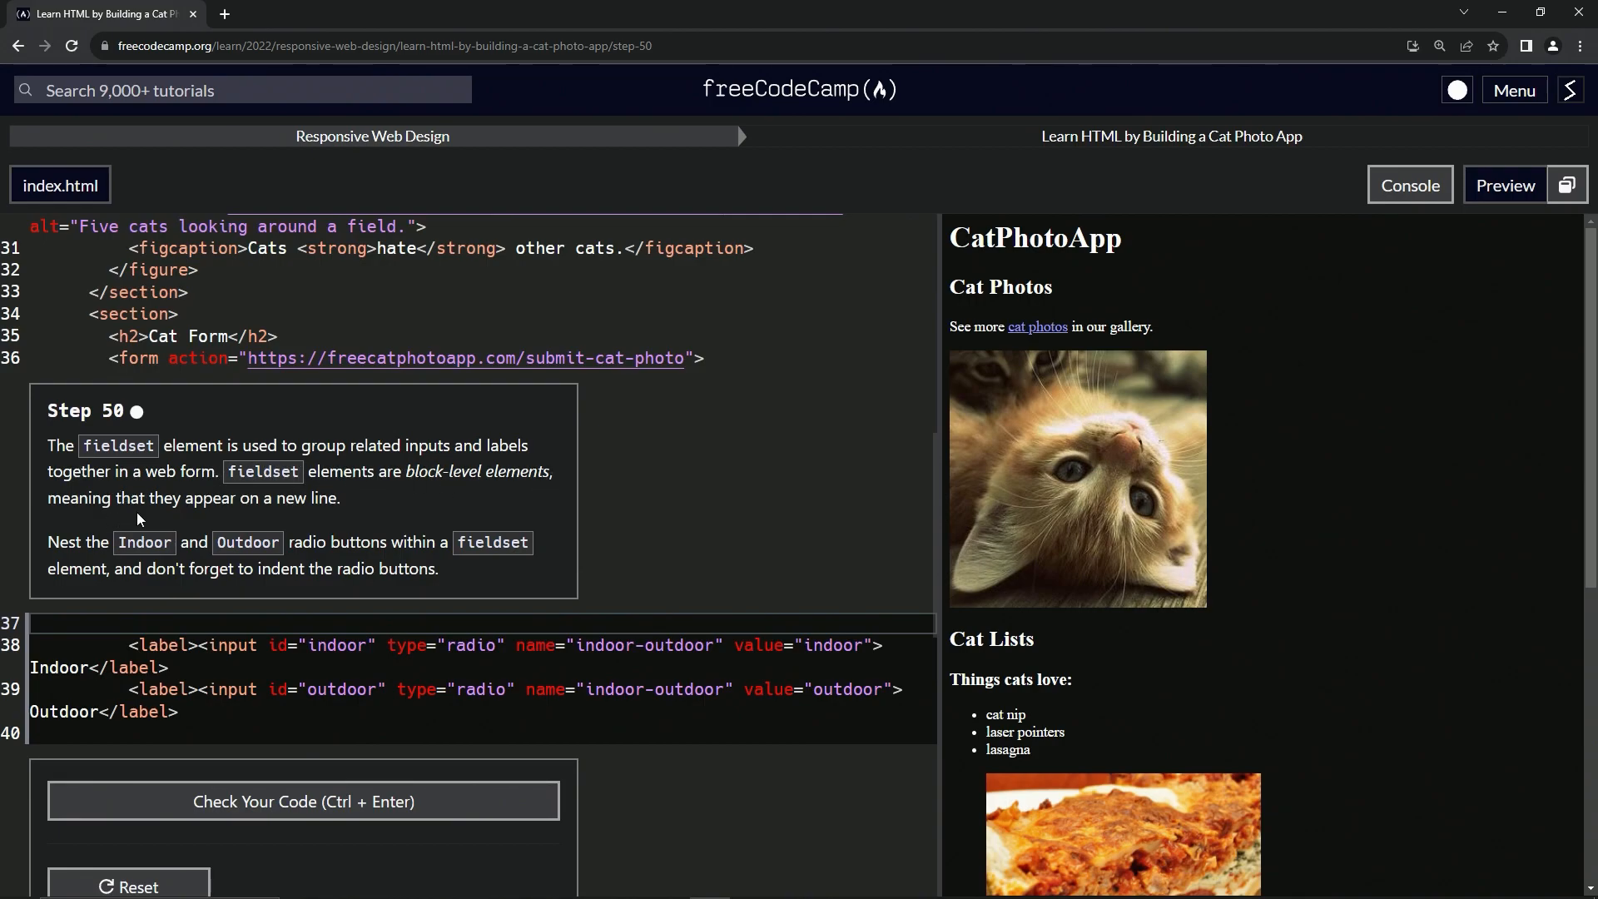
mouse_move(418, 493)
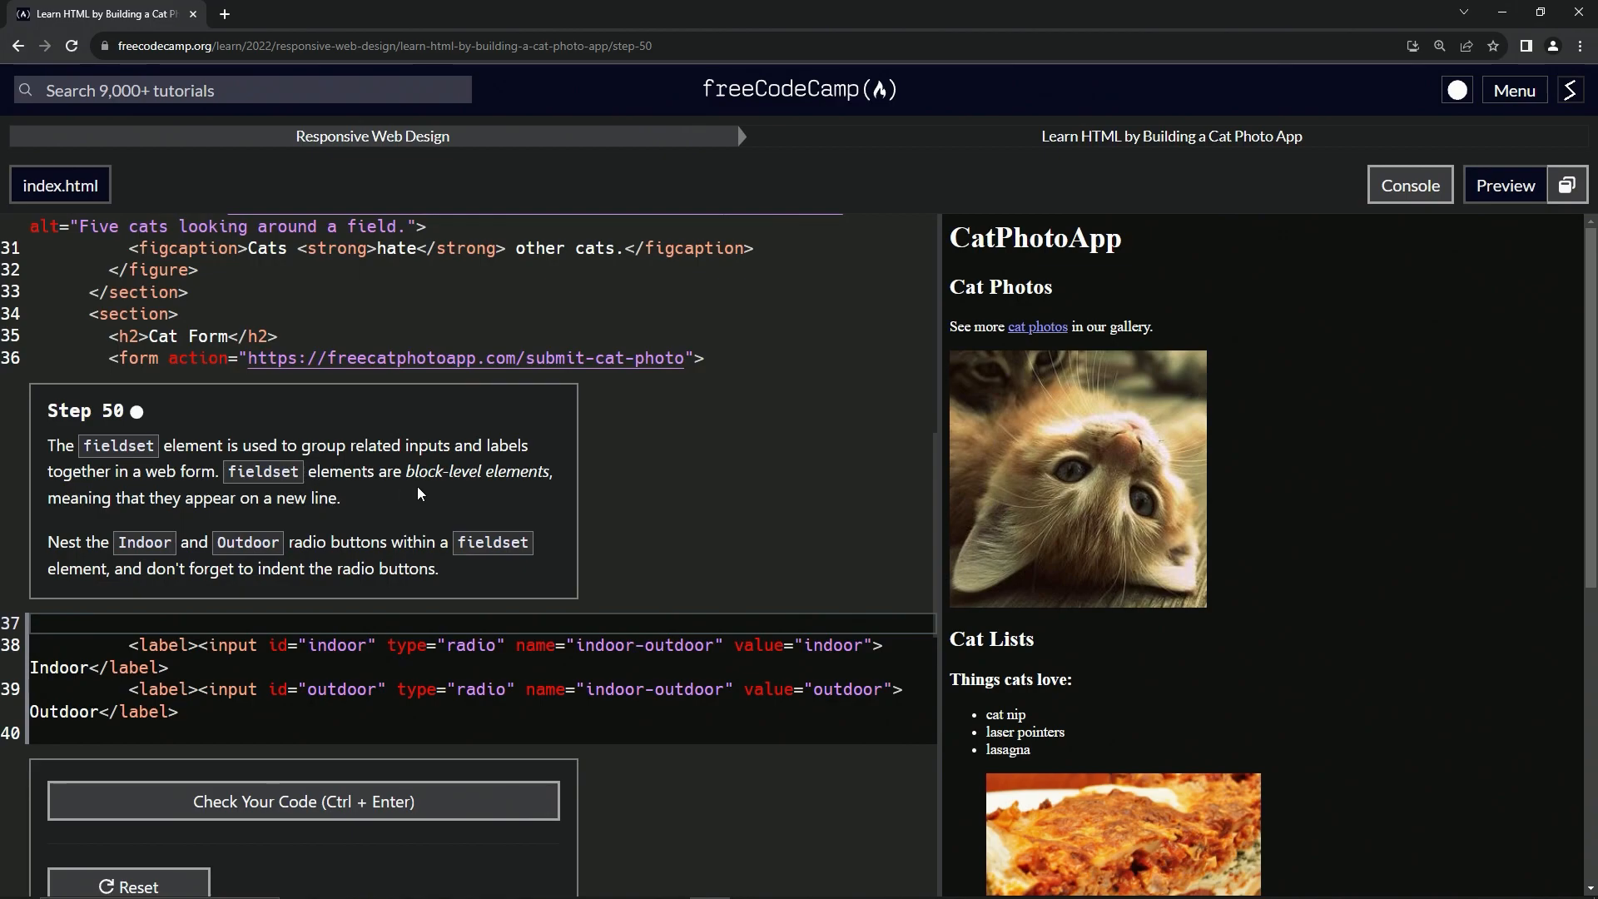
mouse_move(1114, 621)
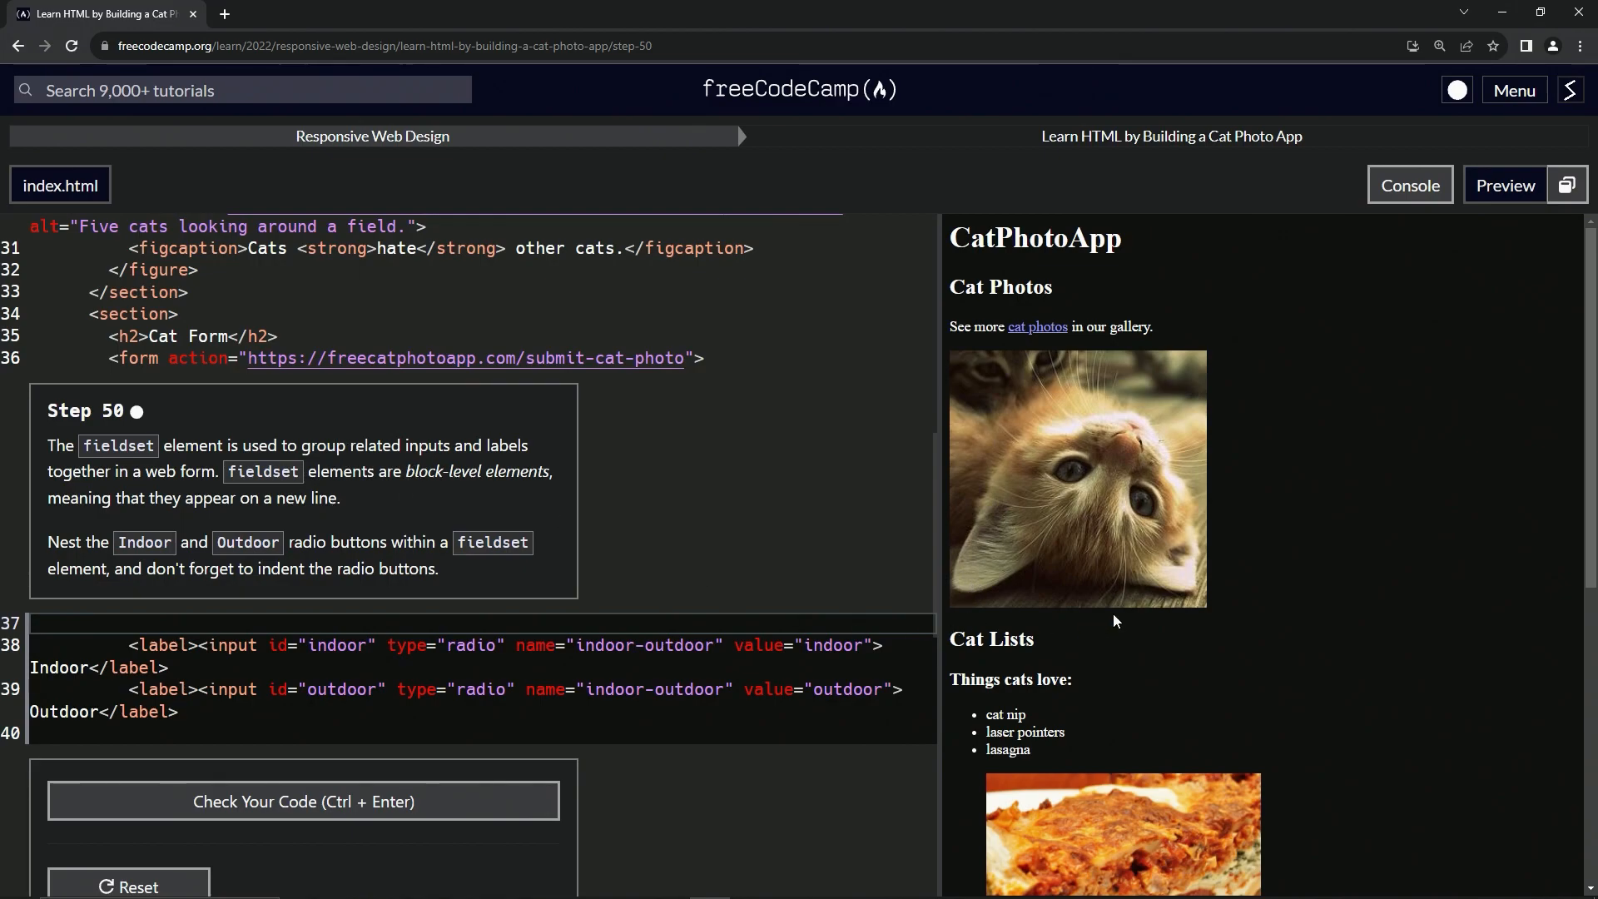
mouse_move(900, 415)
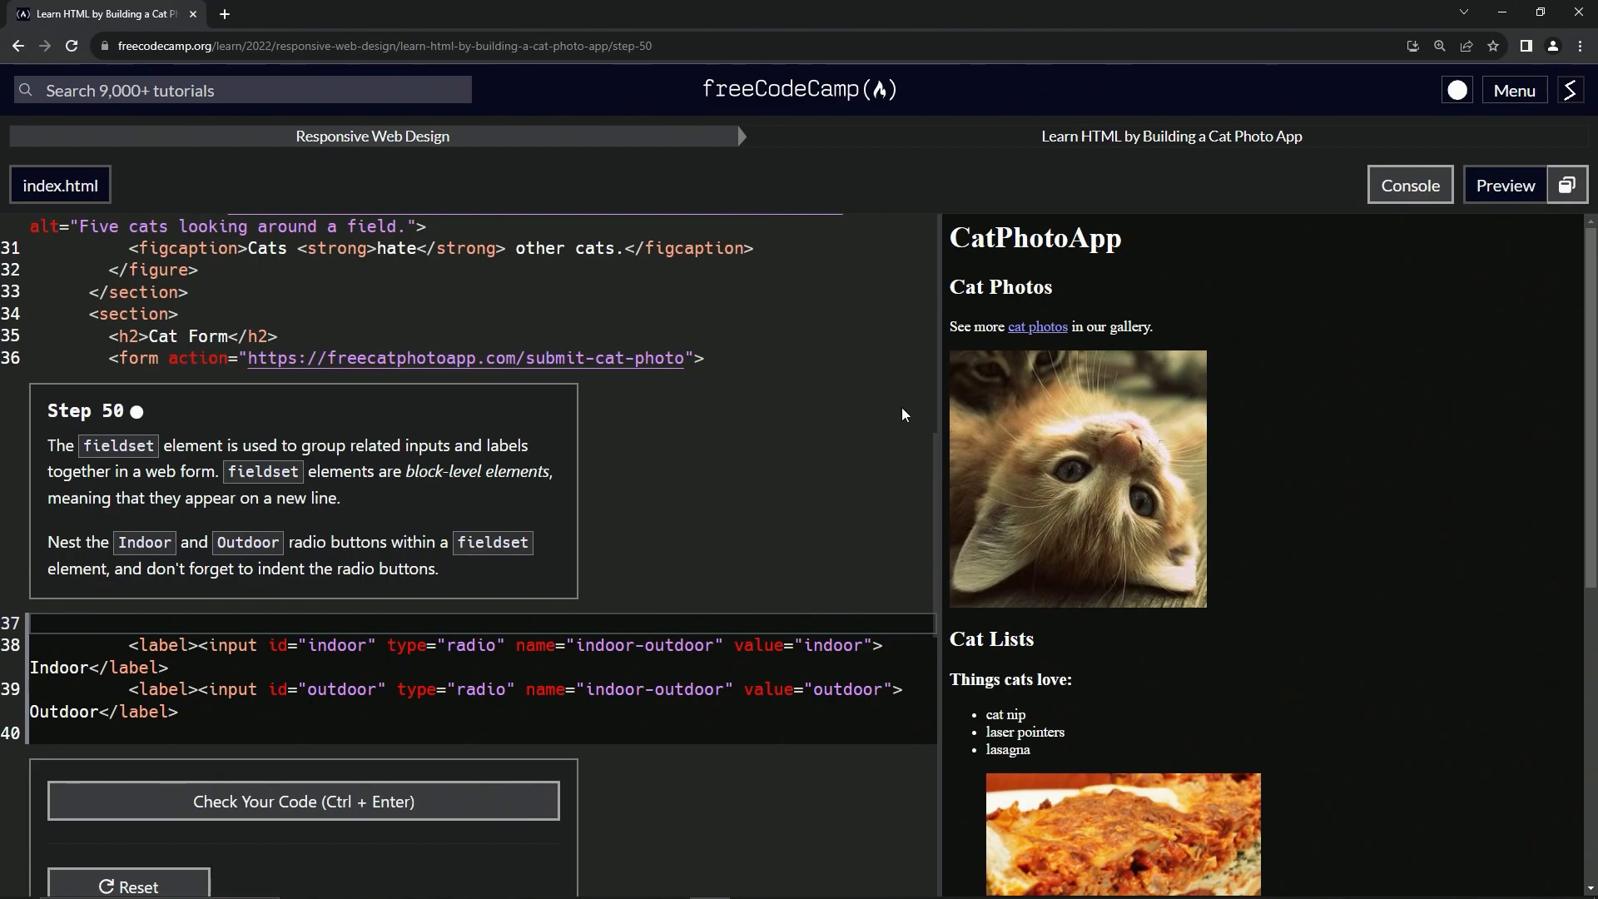
mouse_move(530, 420)
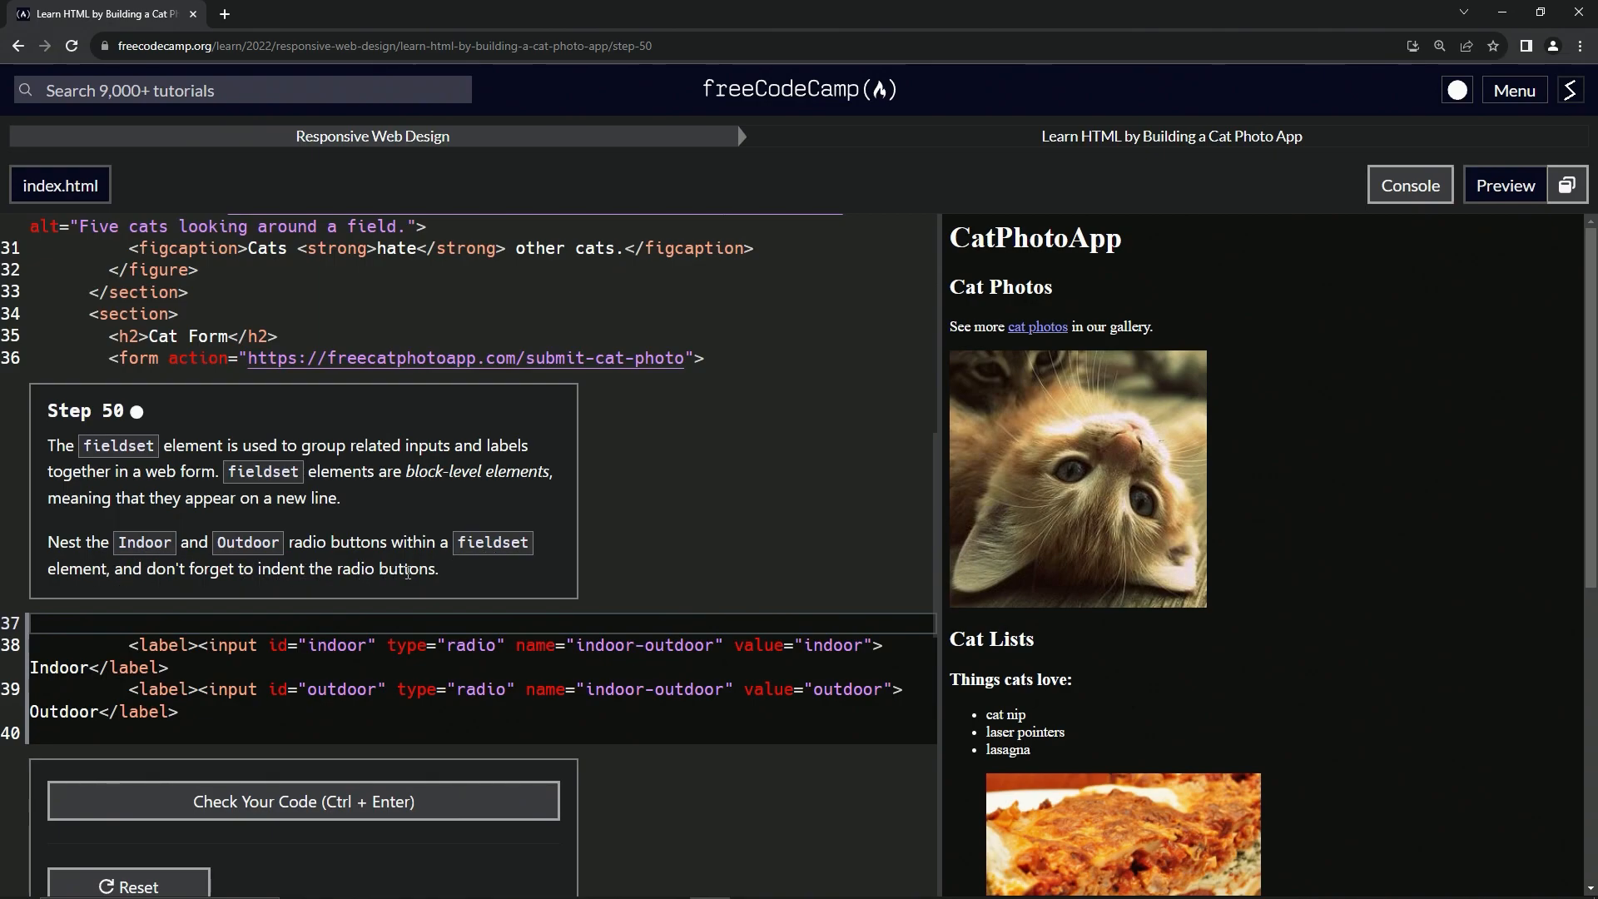
Step: Search the web for 'fieldset html' in a new Chrome tab
click(221, 13)
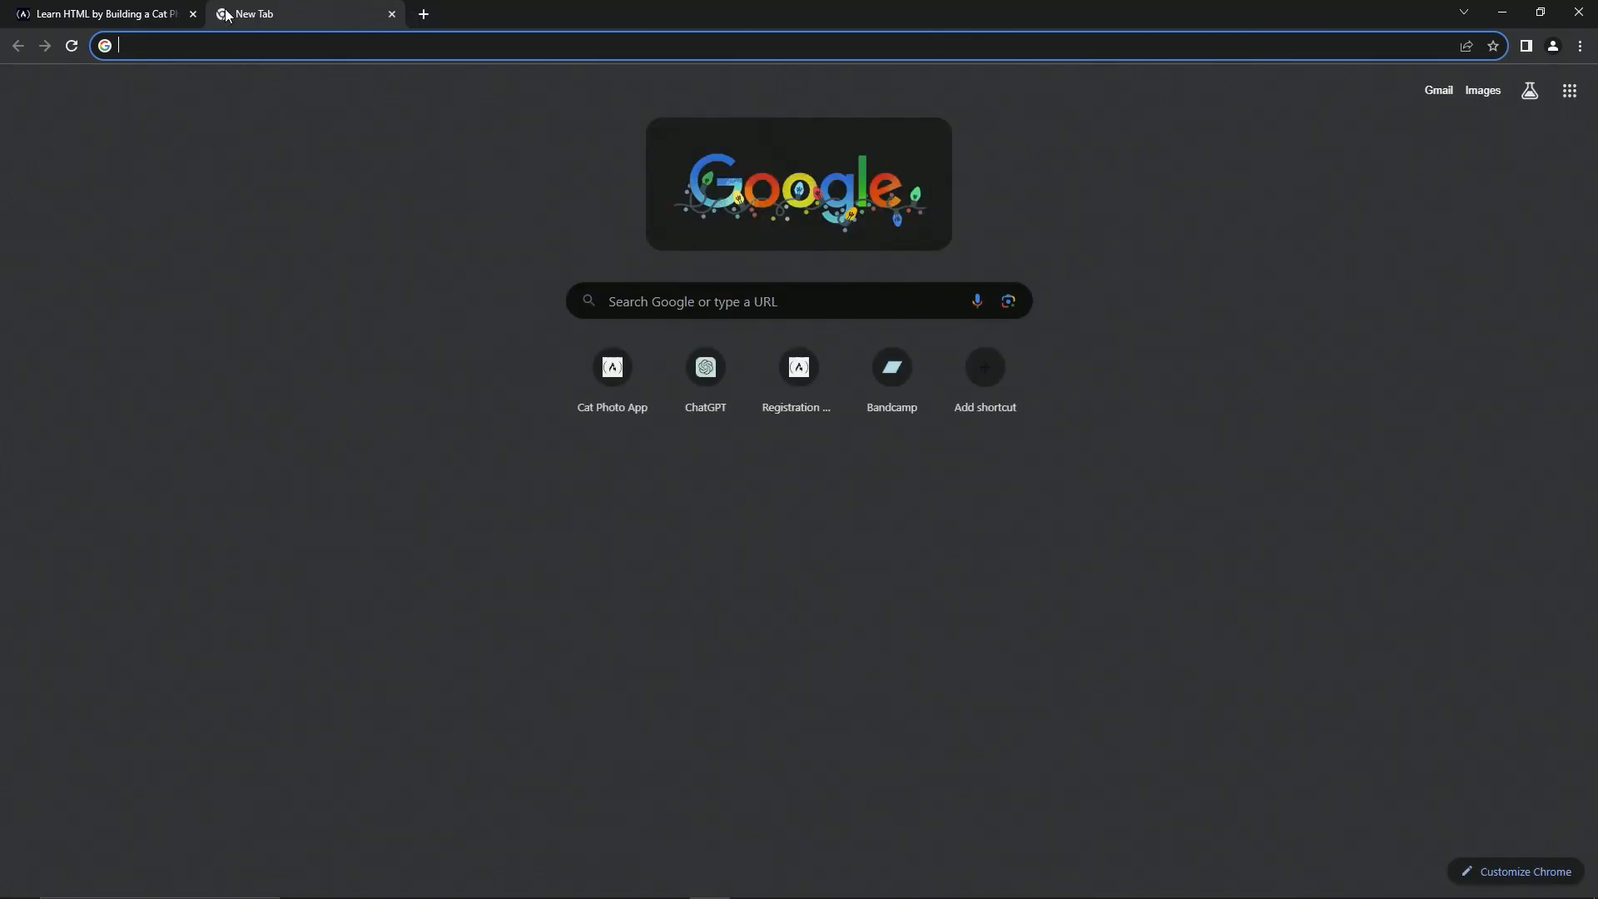
text(fie)
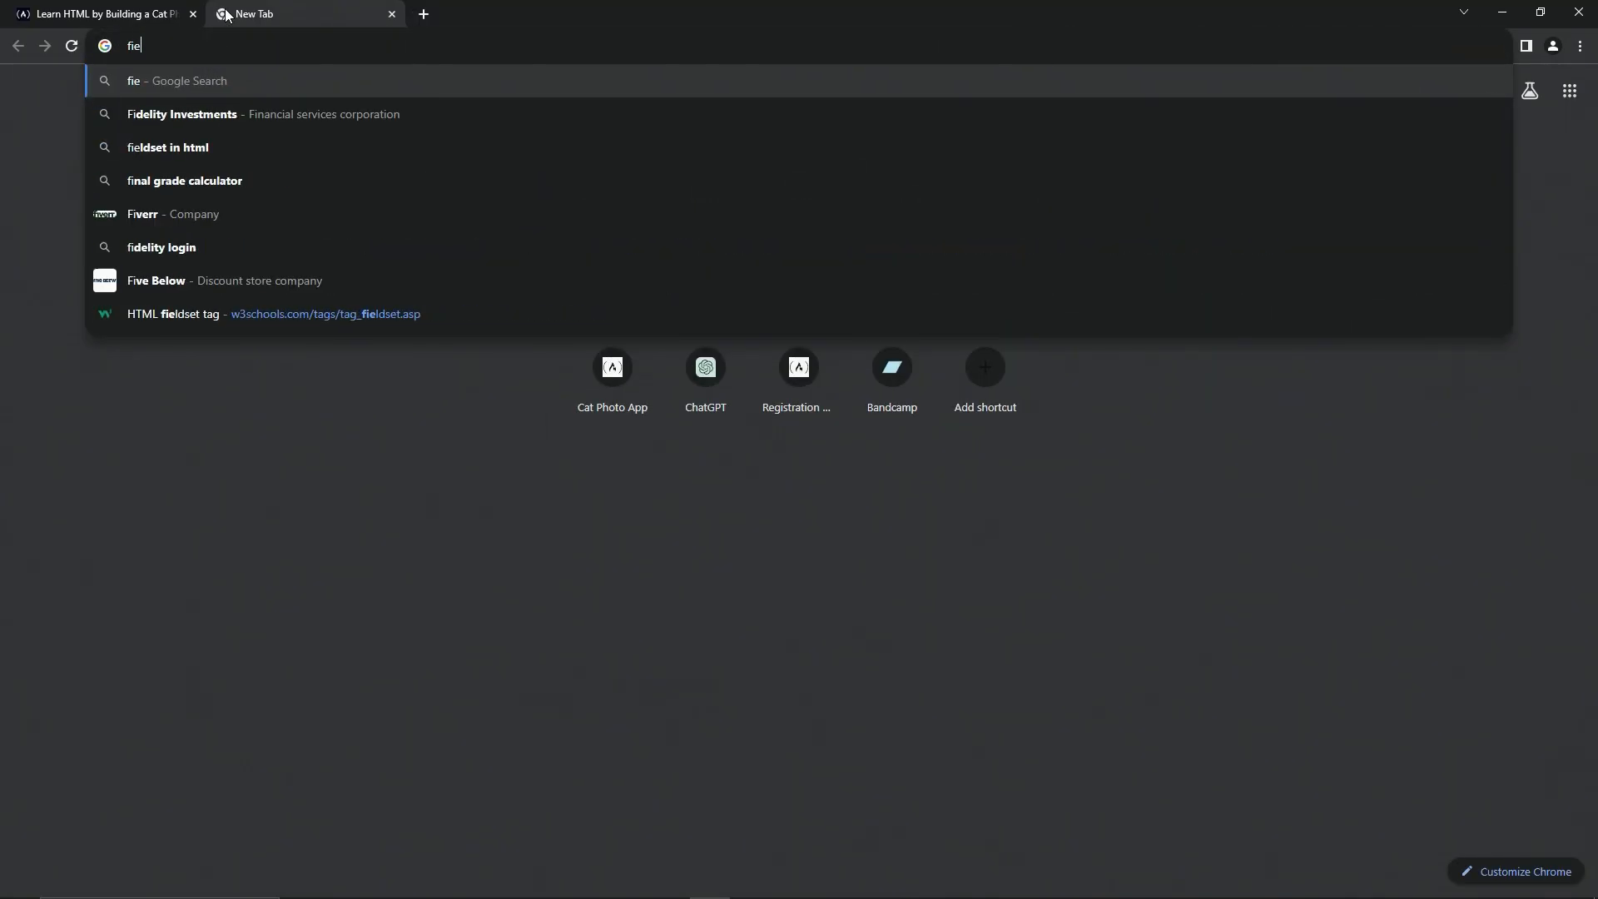
text(ldset)
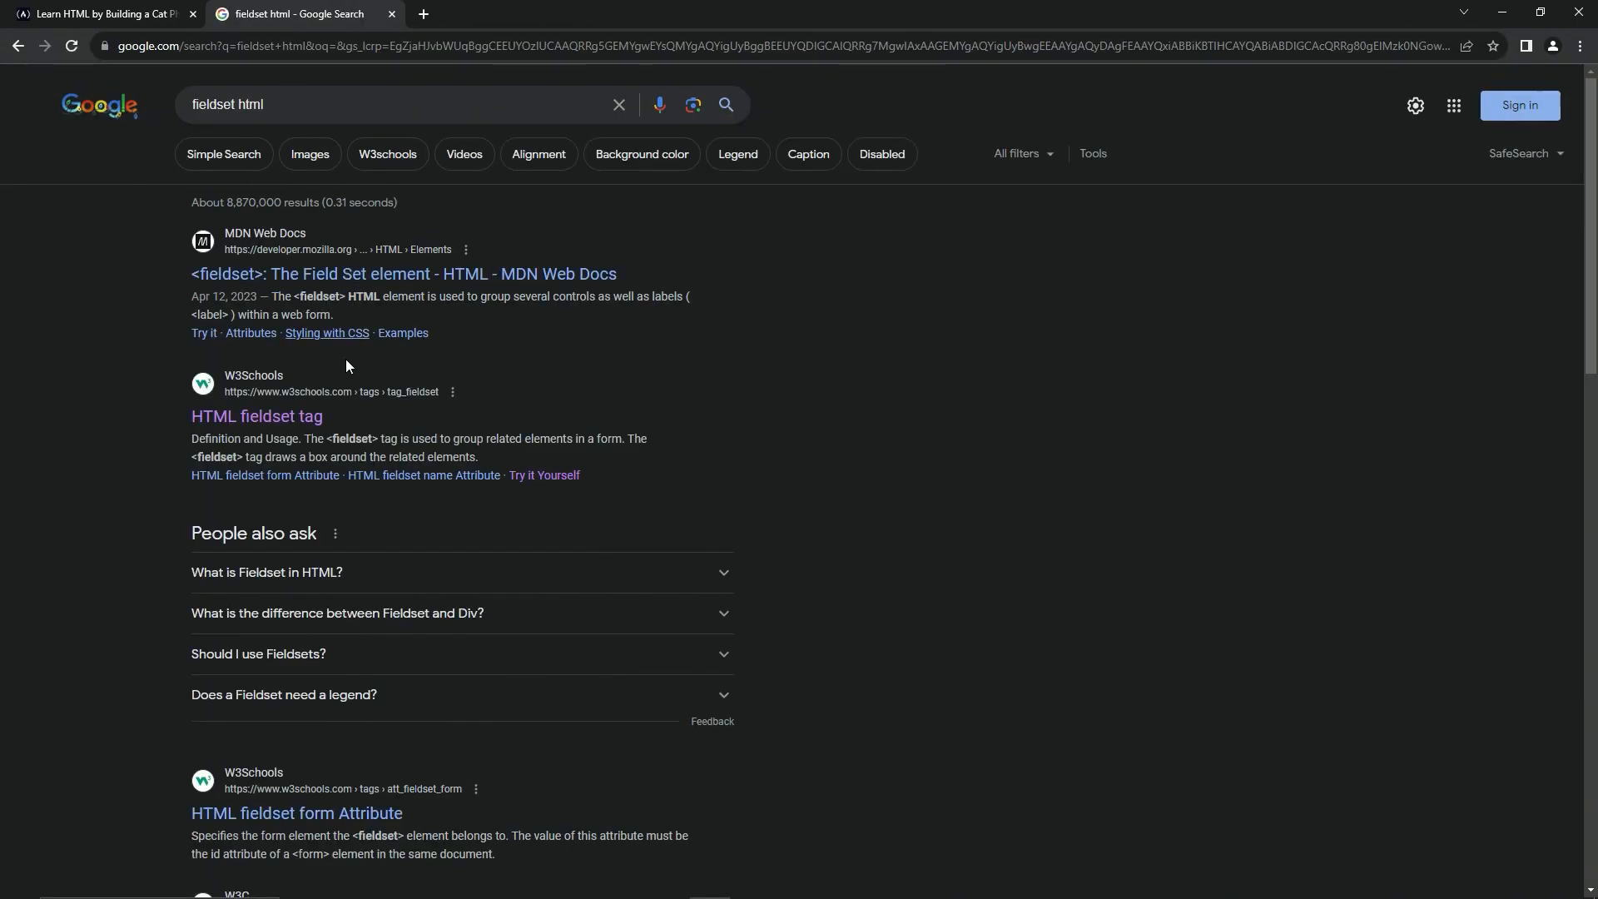
click(258, 417)
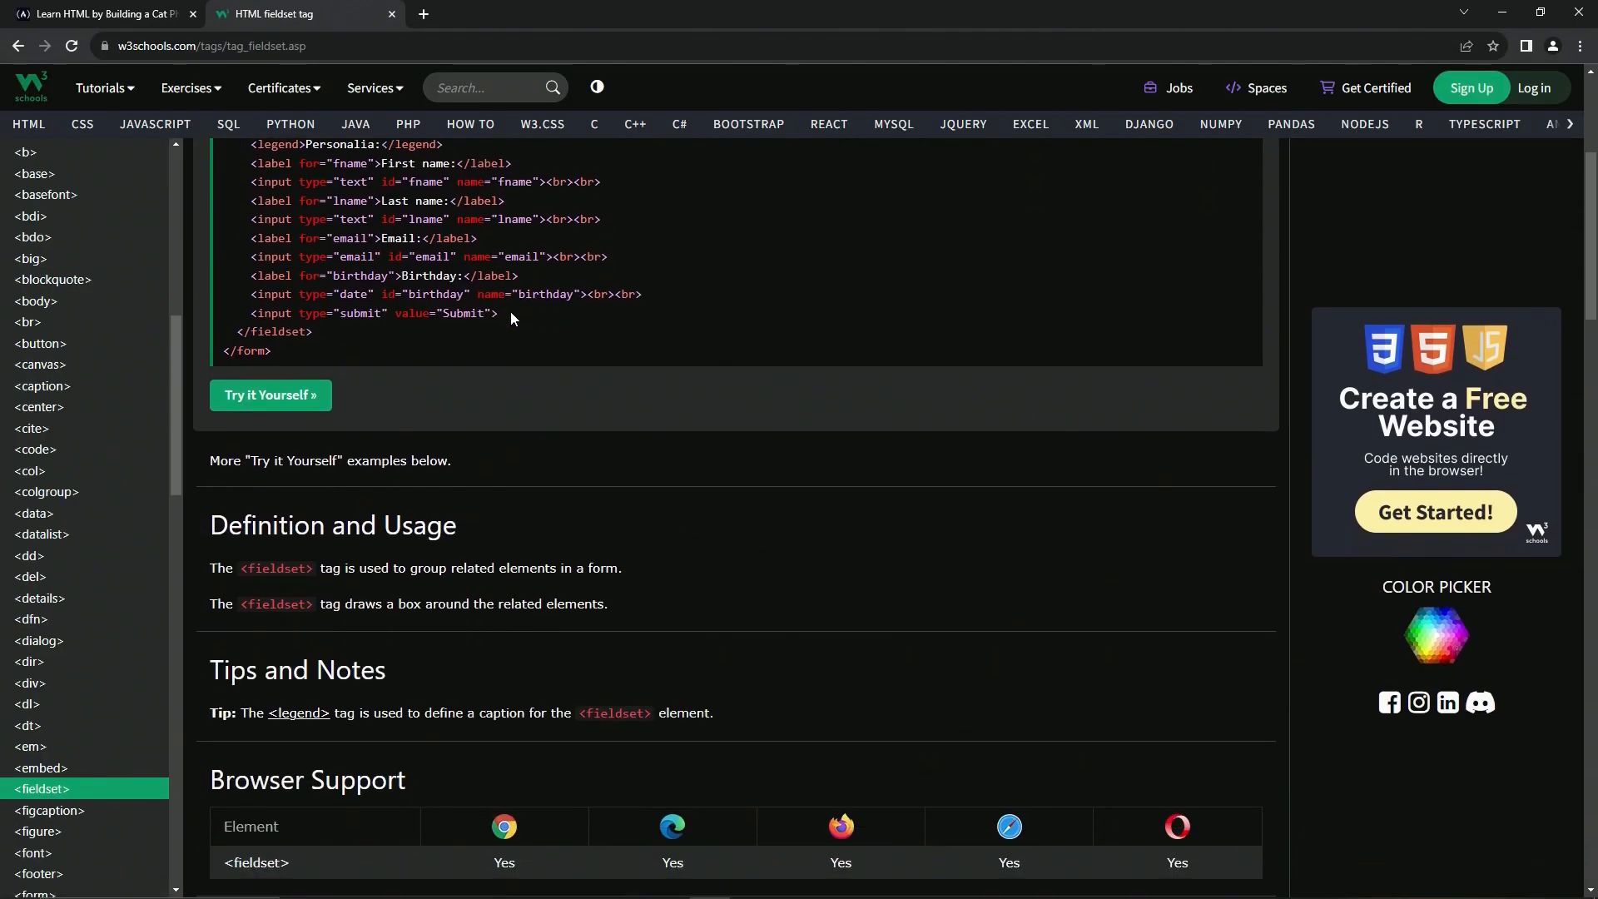
scroll(down, 3)
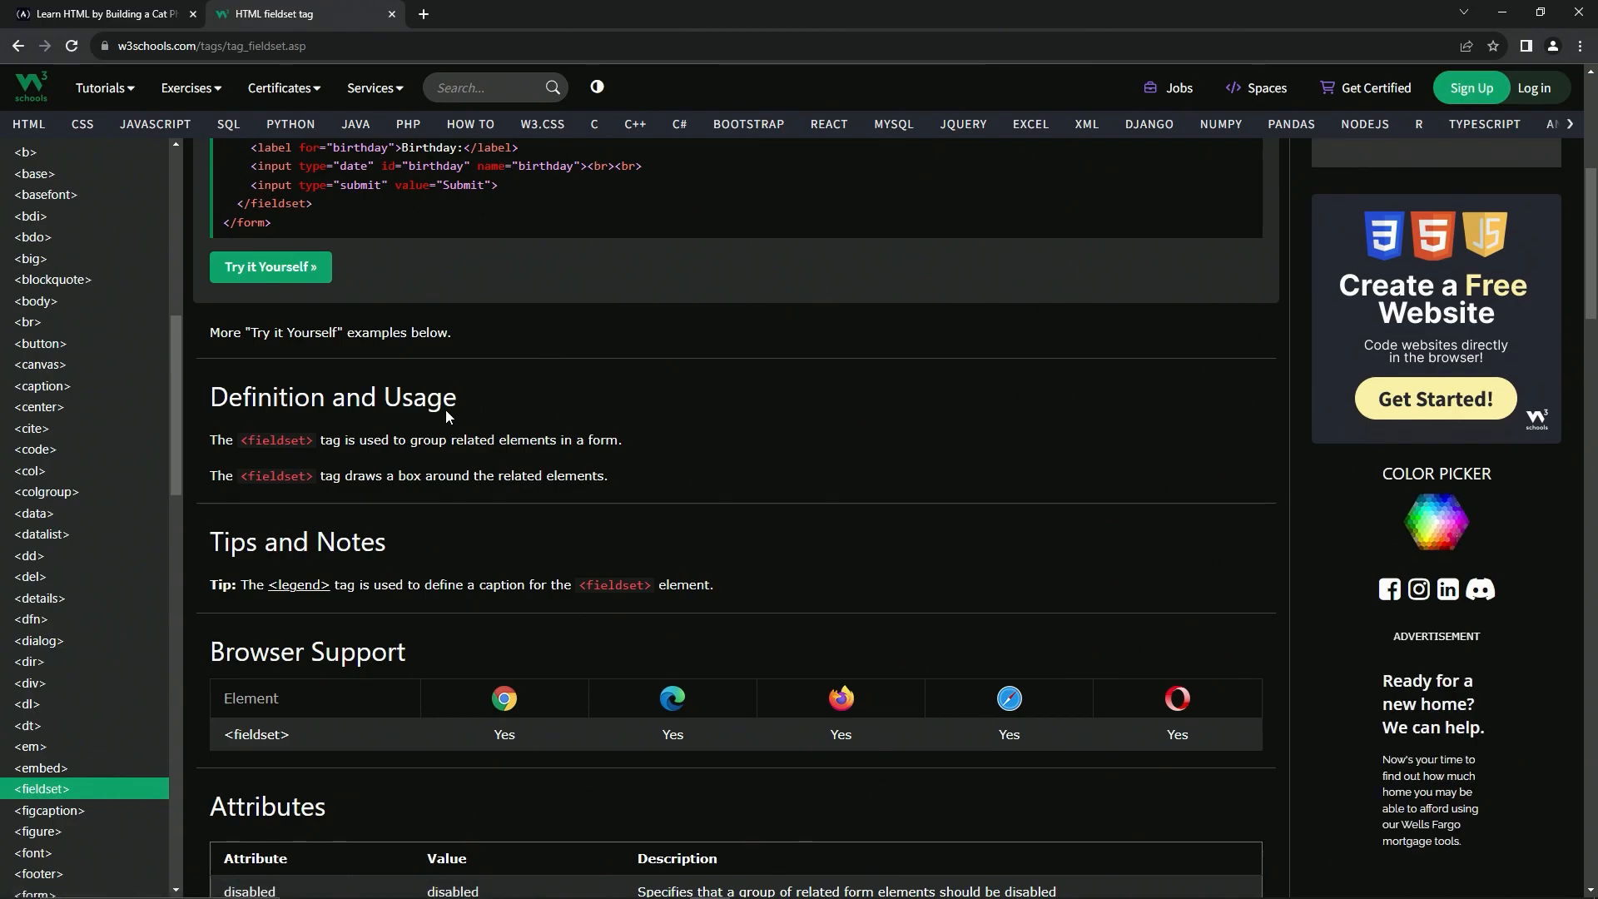
mouse_move(462, 457)
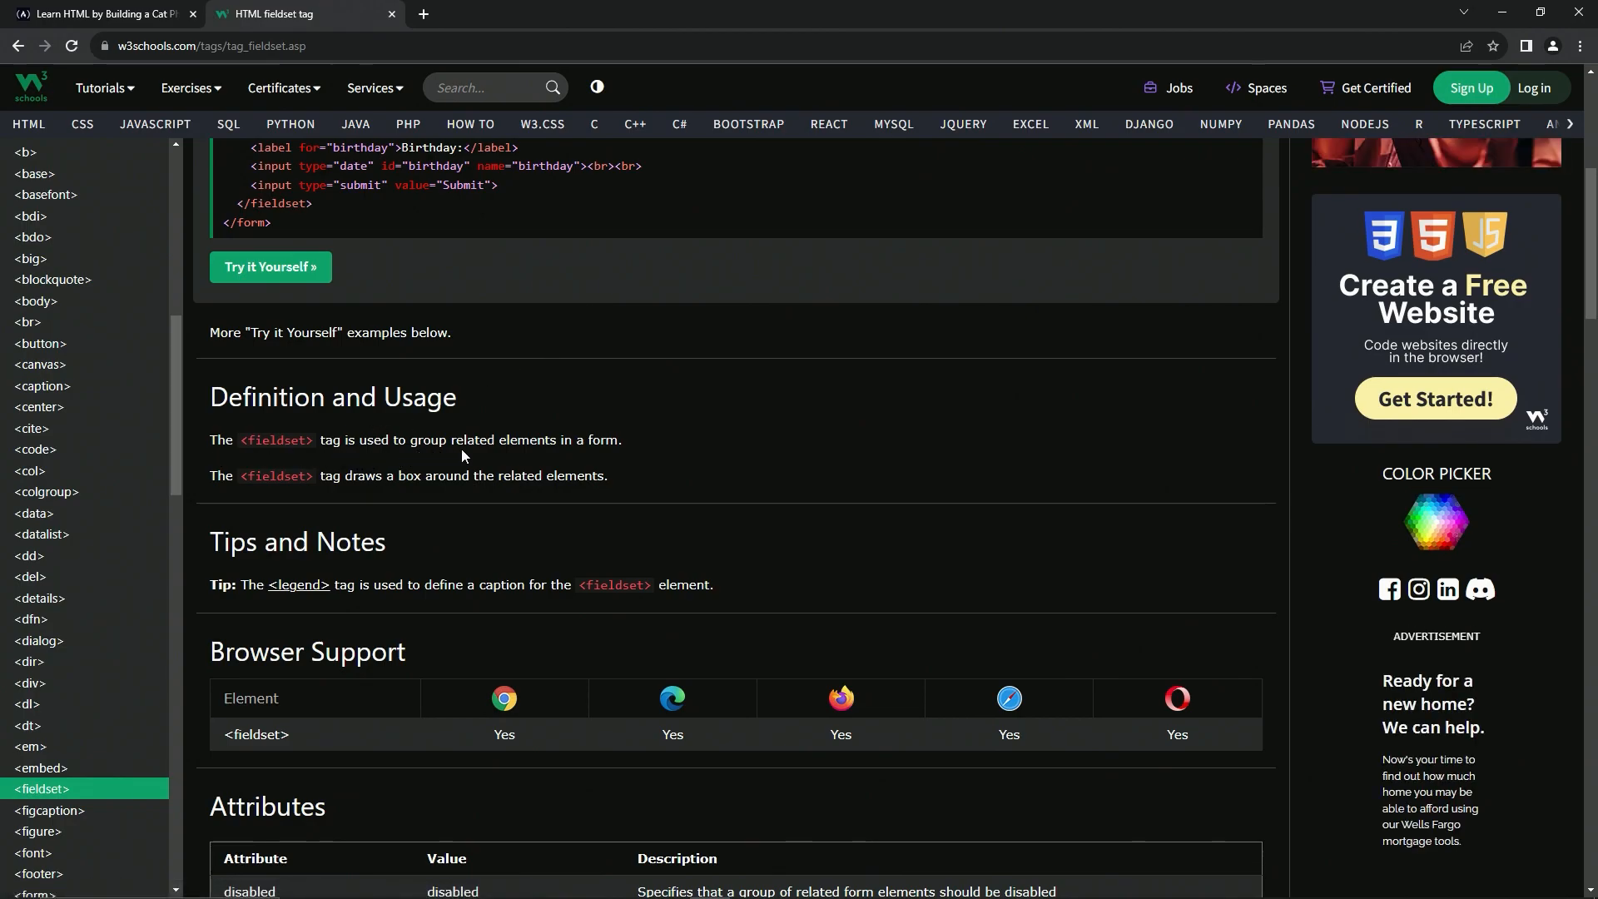
mouse_move(266, 494)
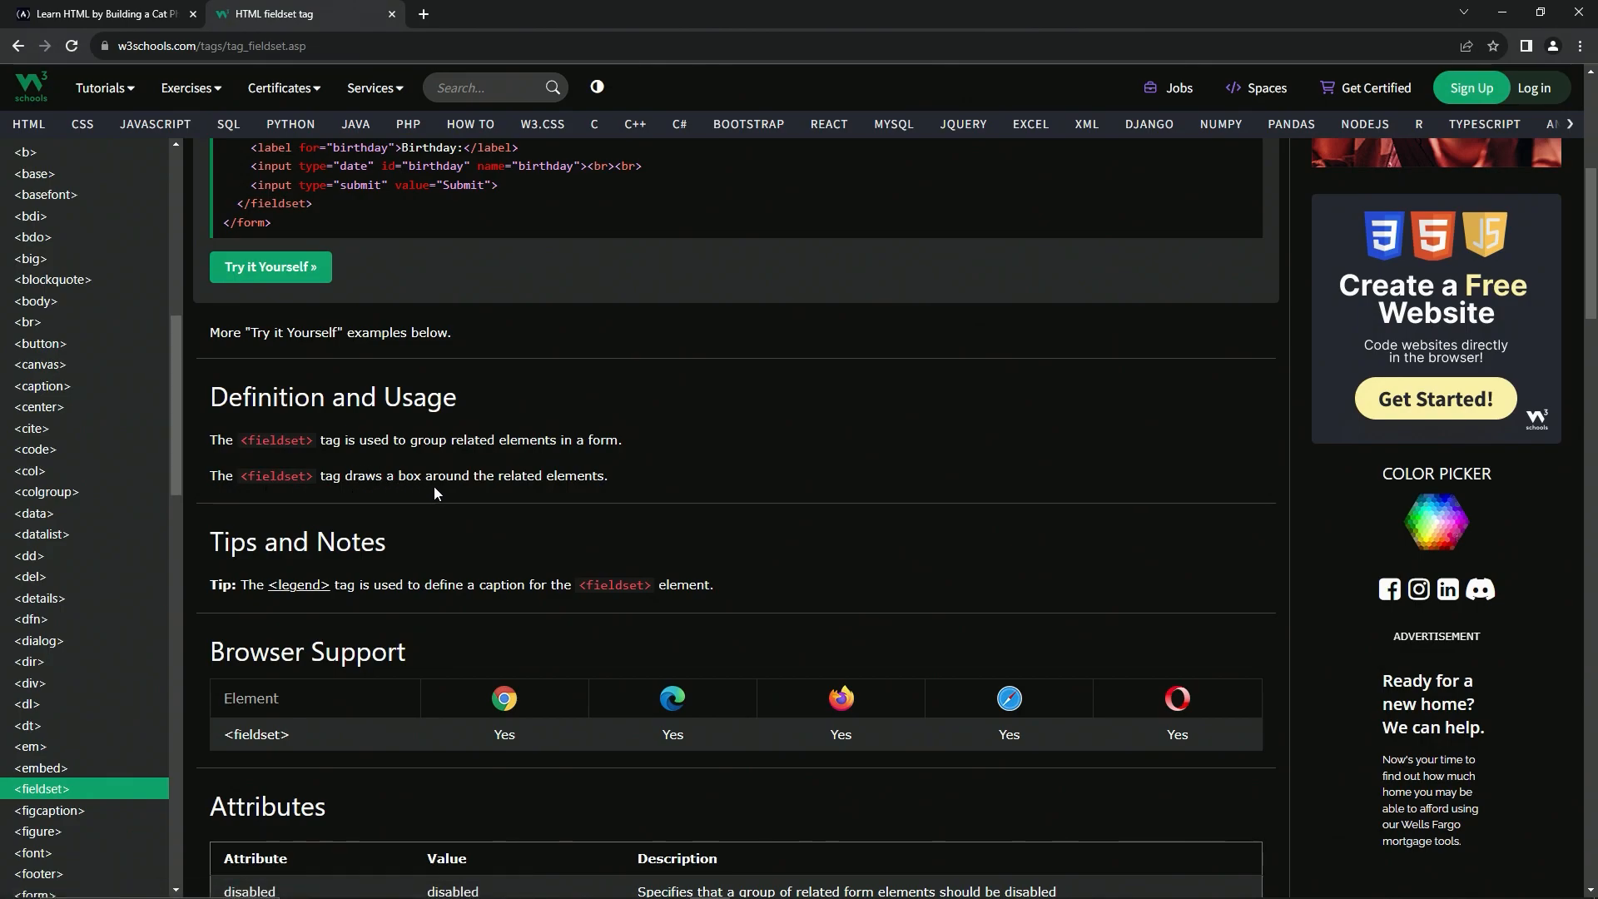
mouse_move(446, 476)
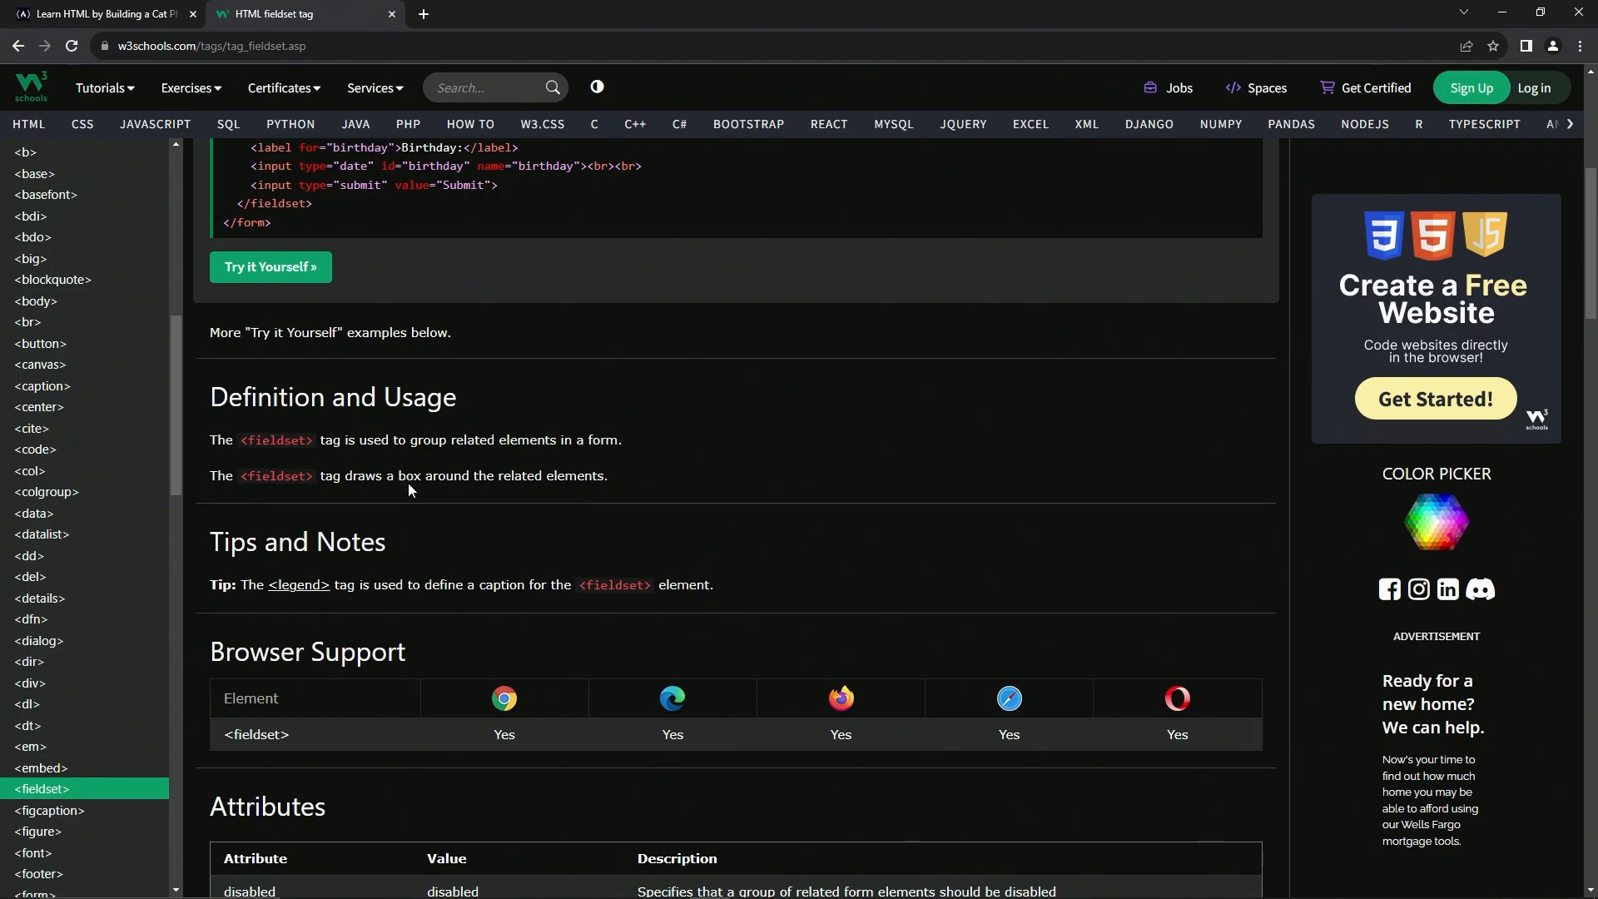
mouse_move(386, 548)
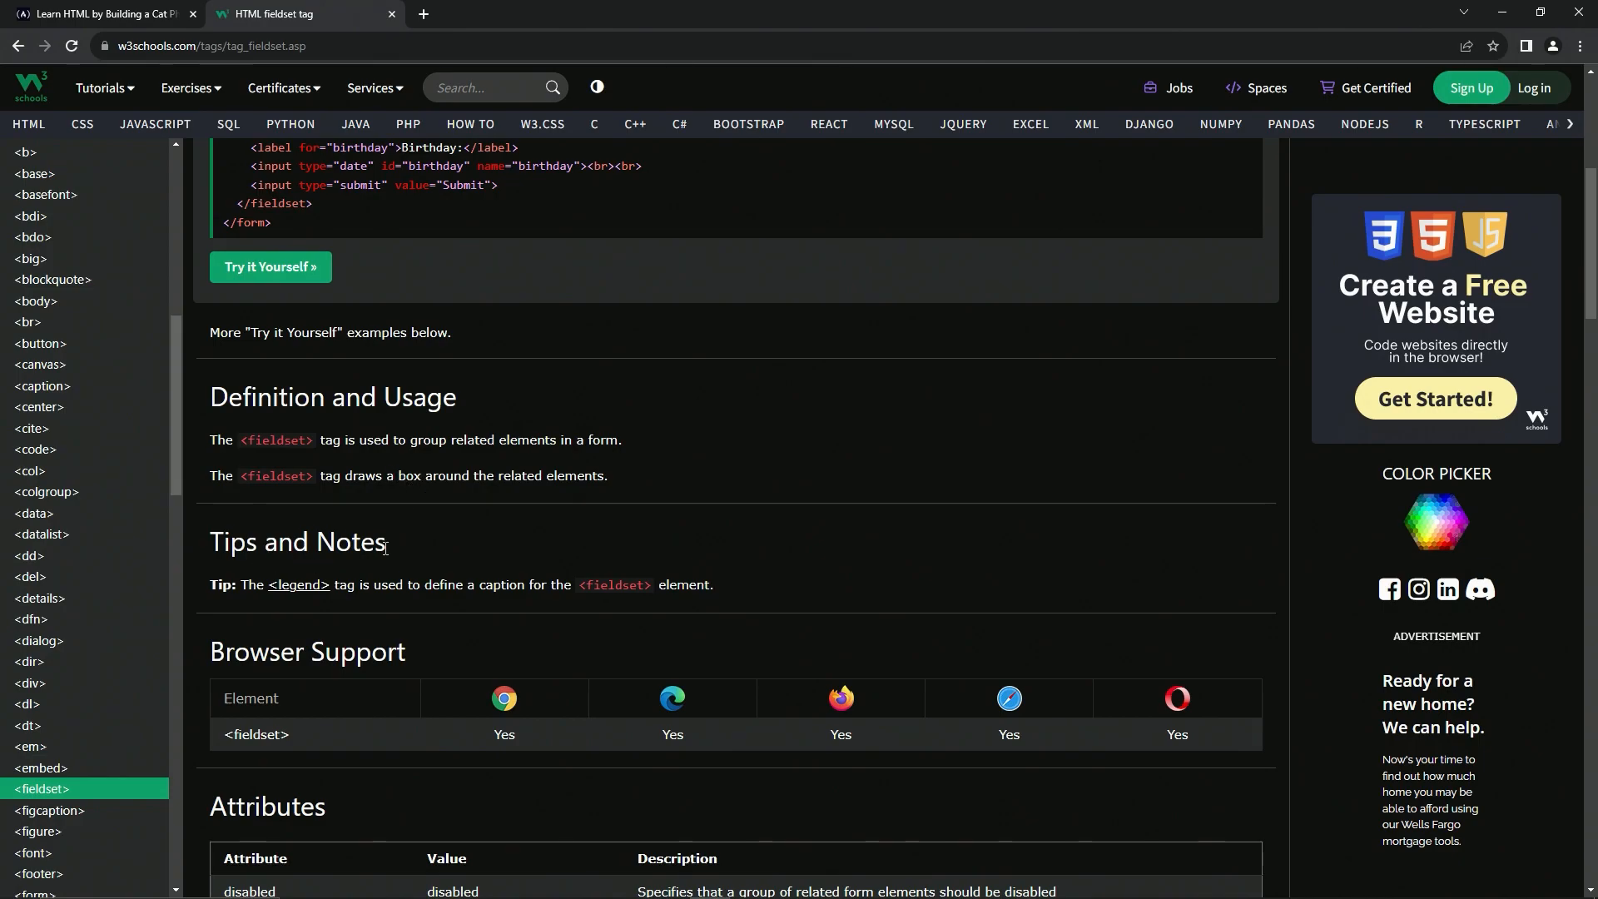
mouse_move(299, 585)
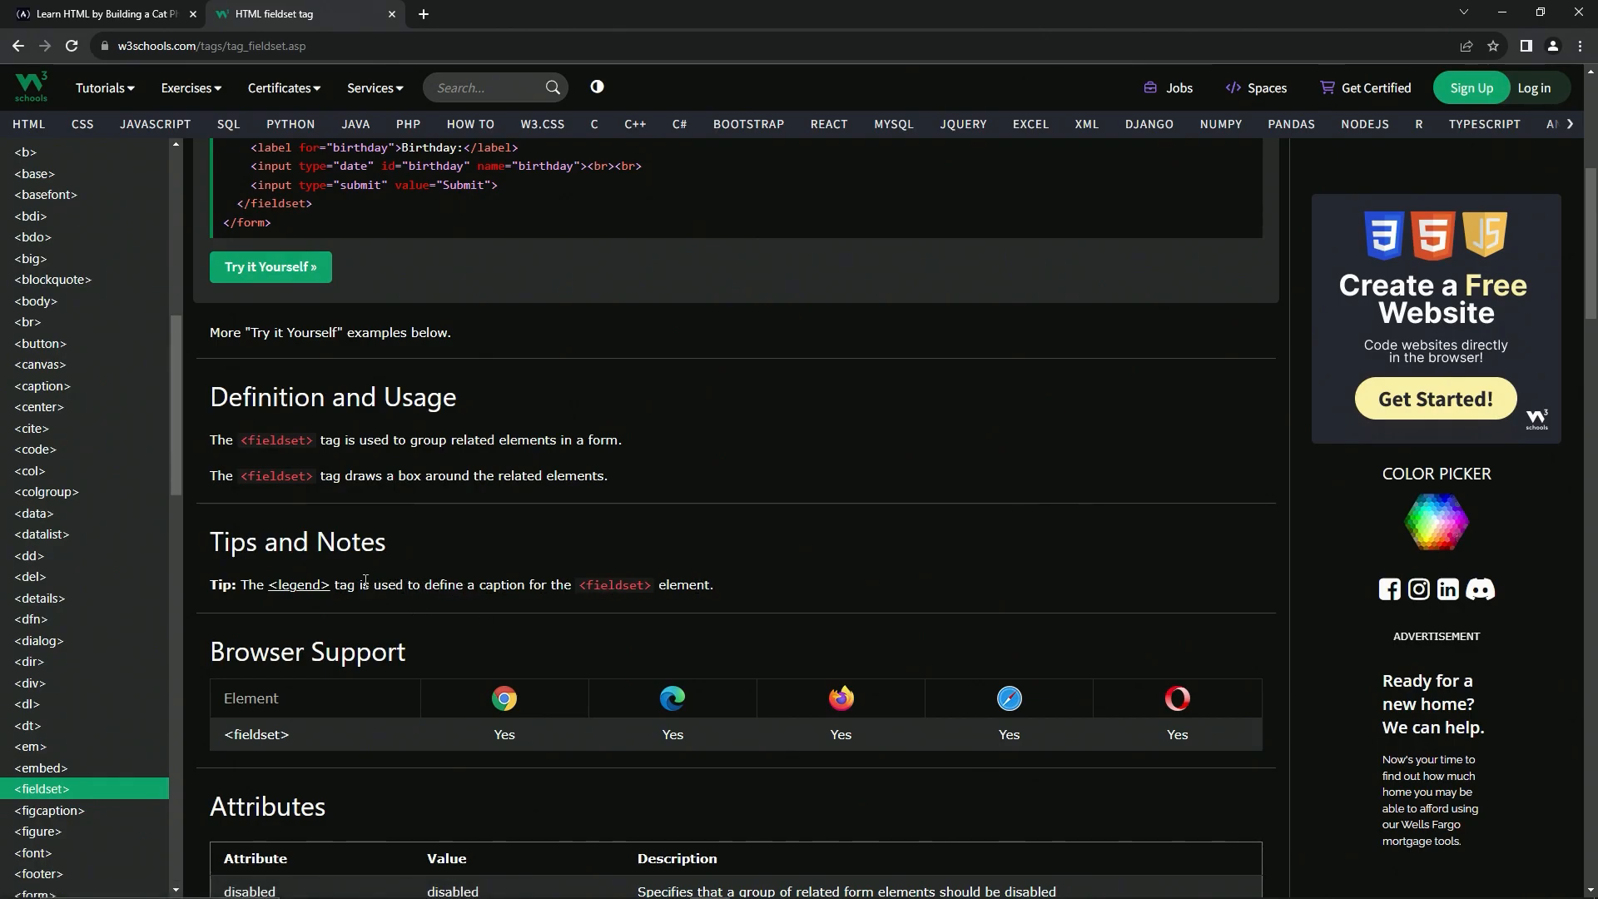
click(101, 14)
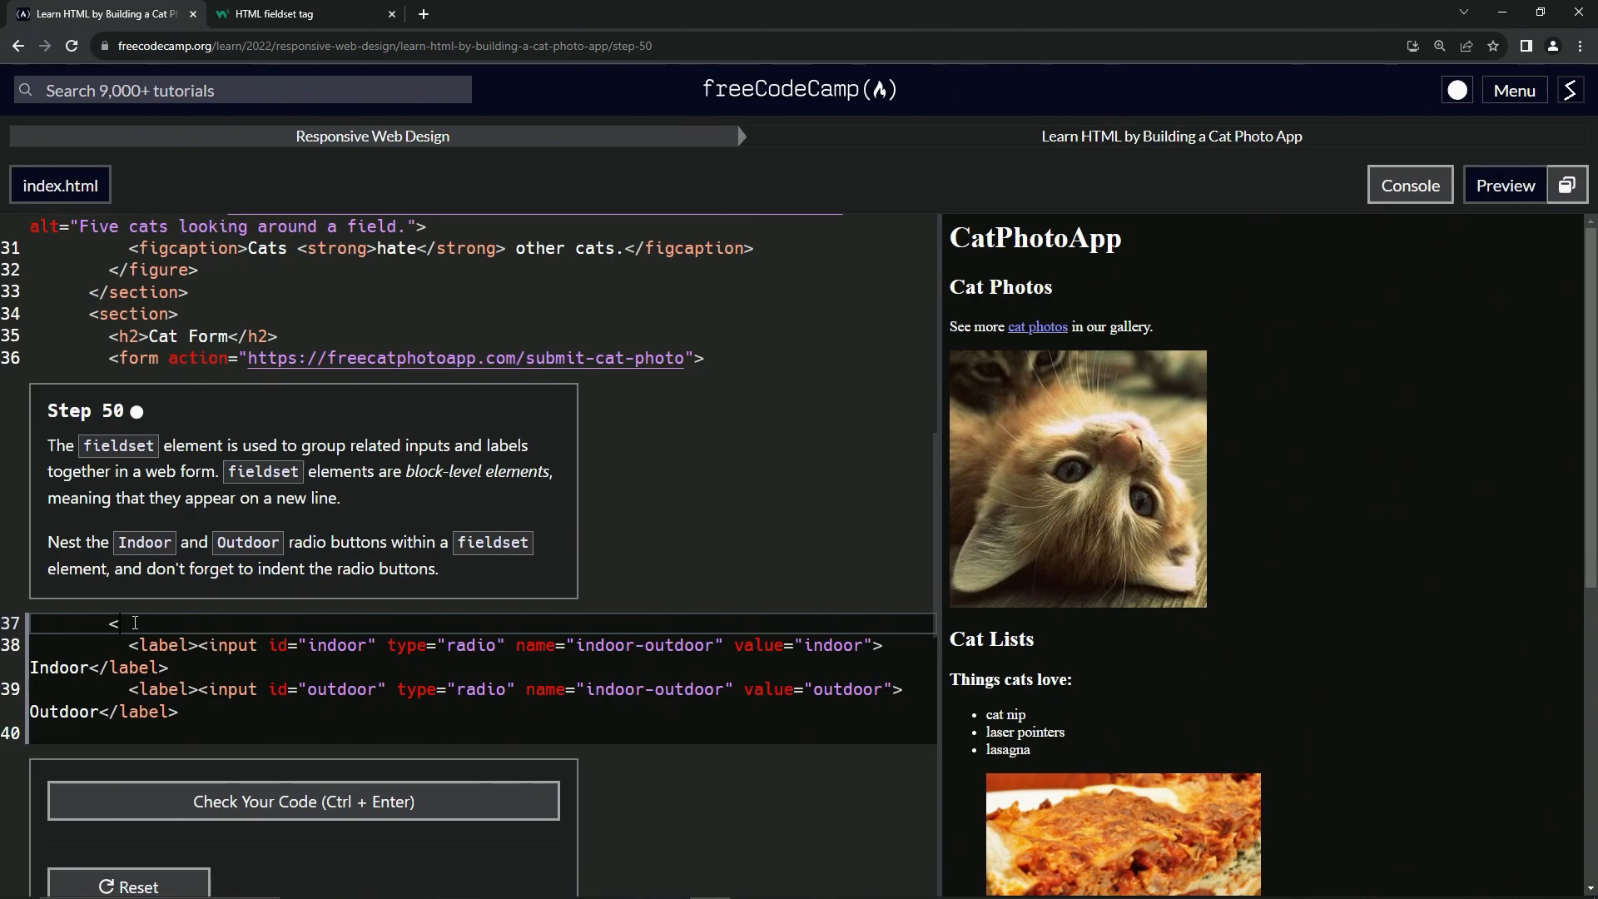
Step: Add an opening fieldset tag above the Indoor/Outdoor labels and a closing one on line 40
text(fieldset>)
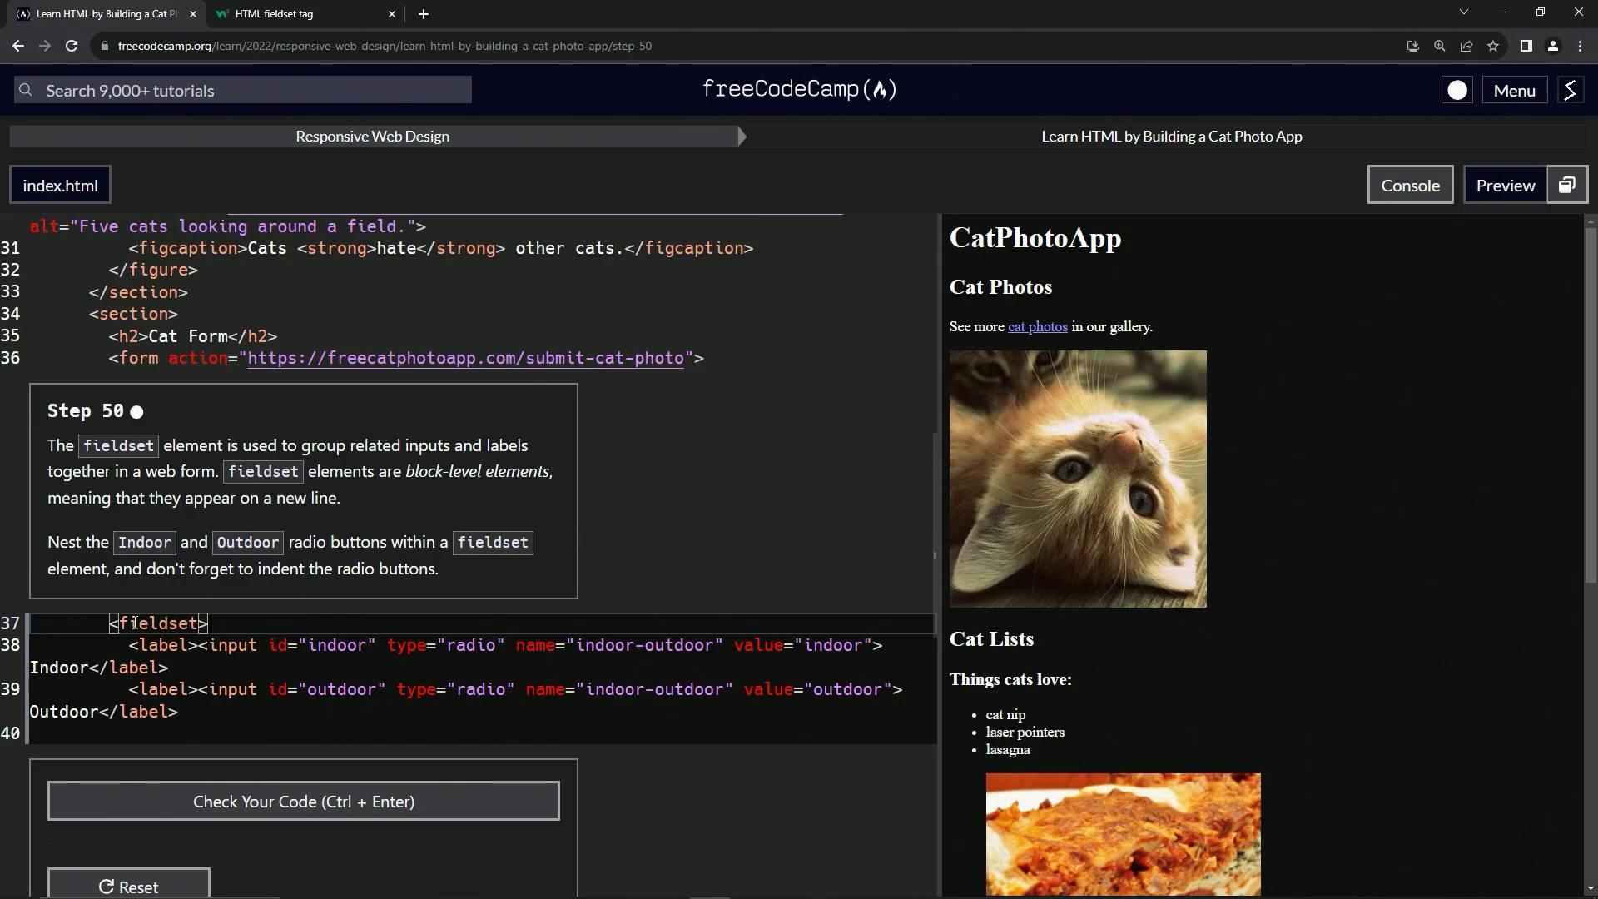
click(123, 733)
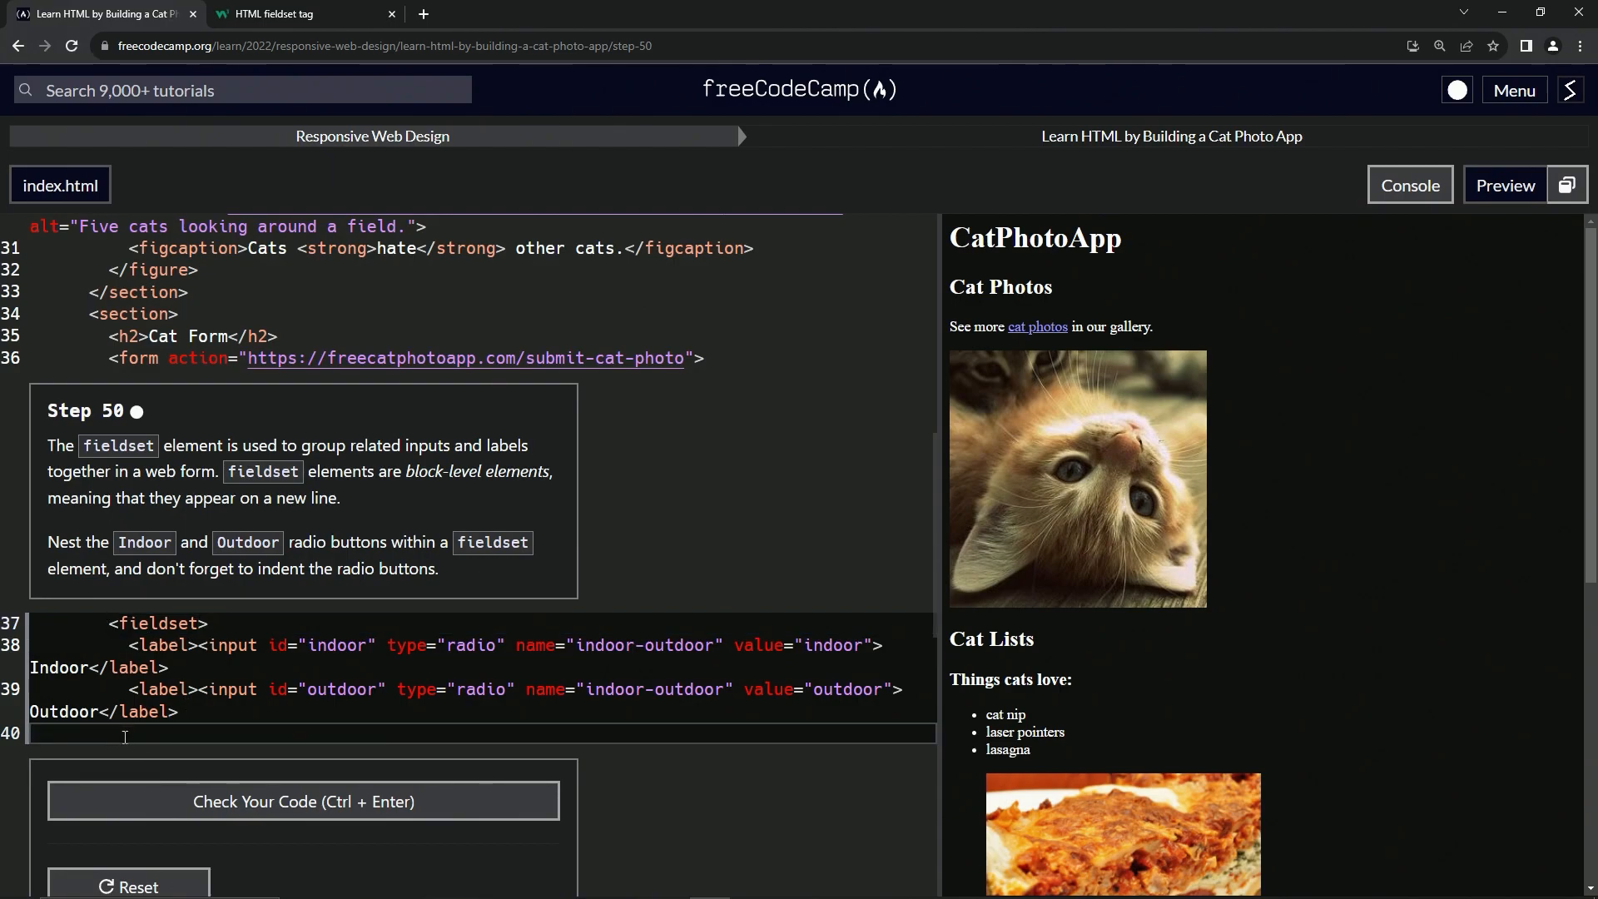
text(<field)
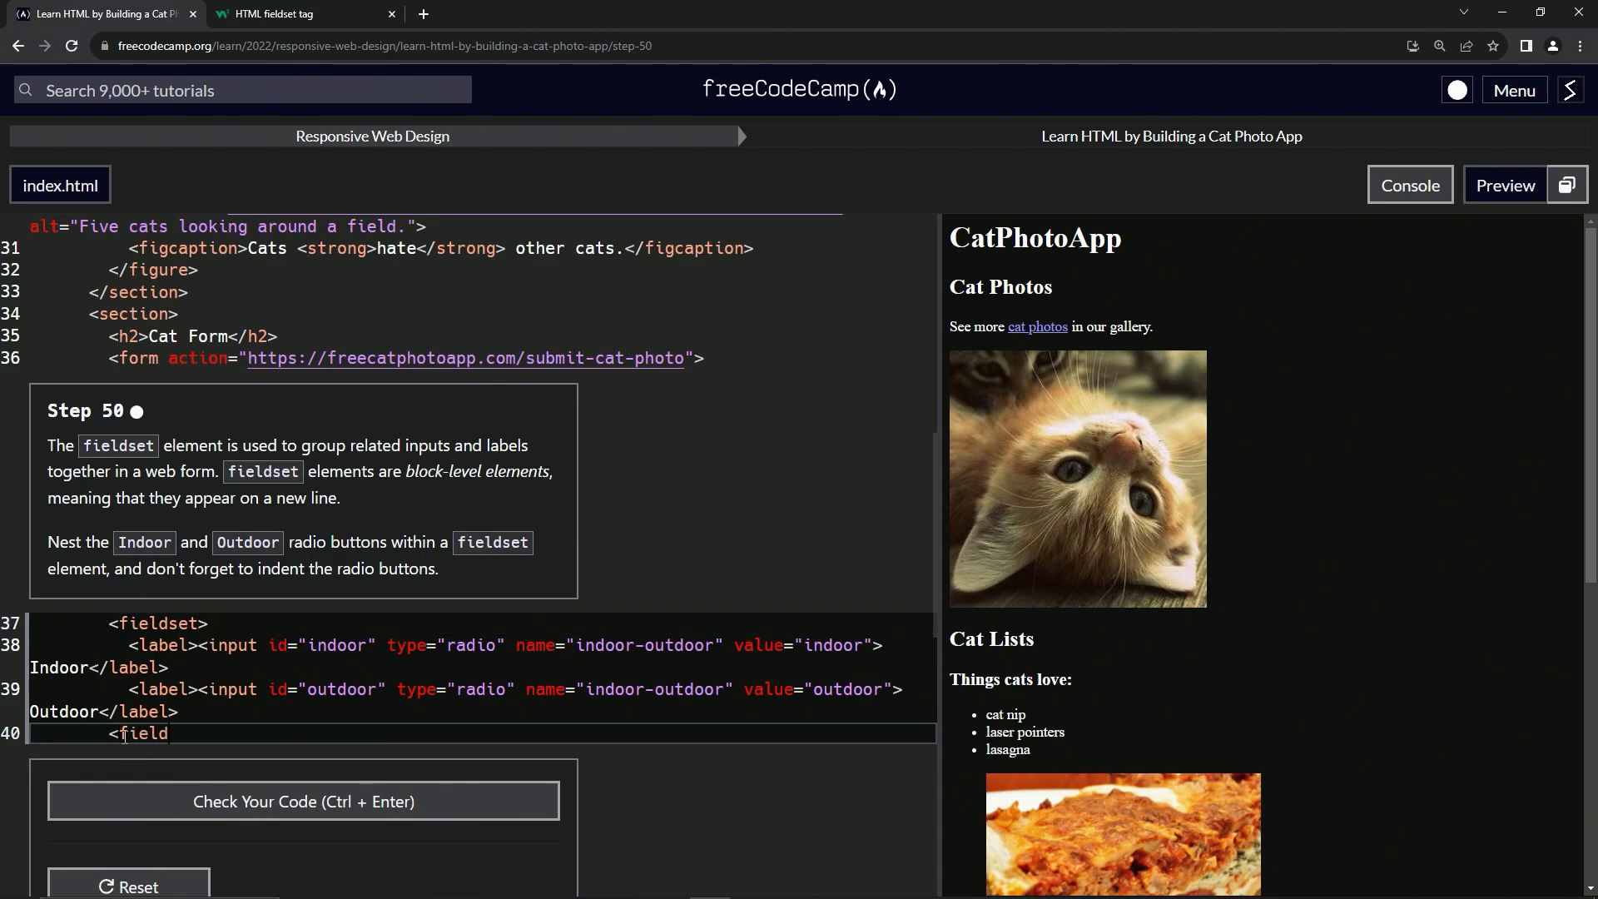
text(set>)
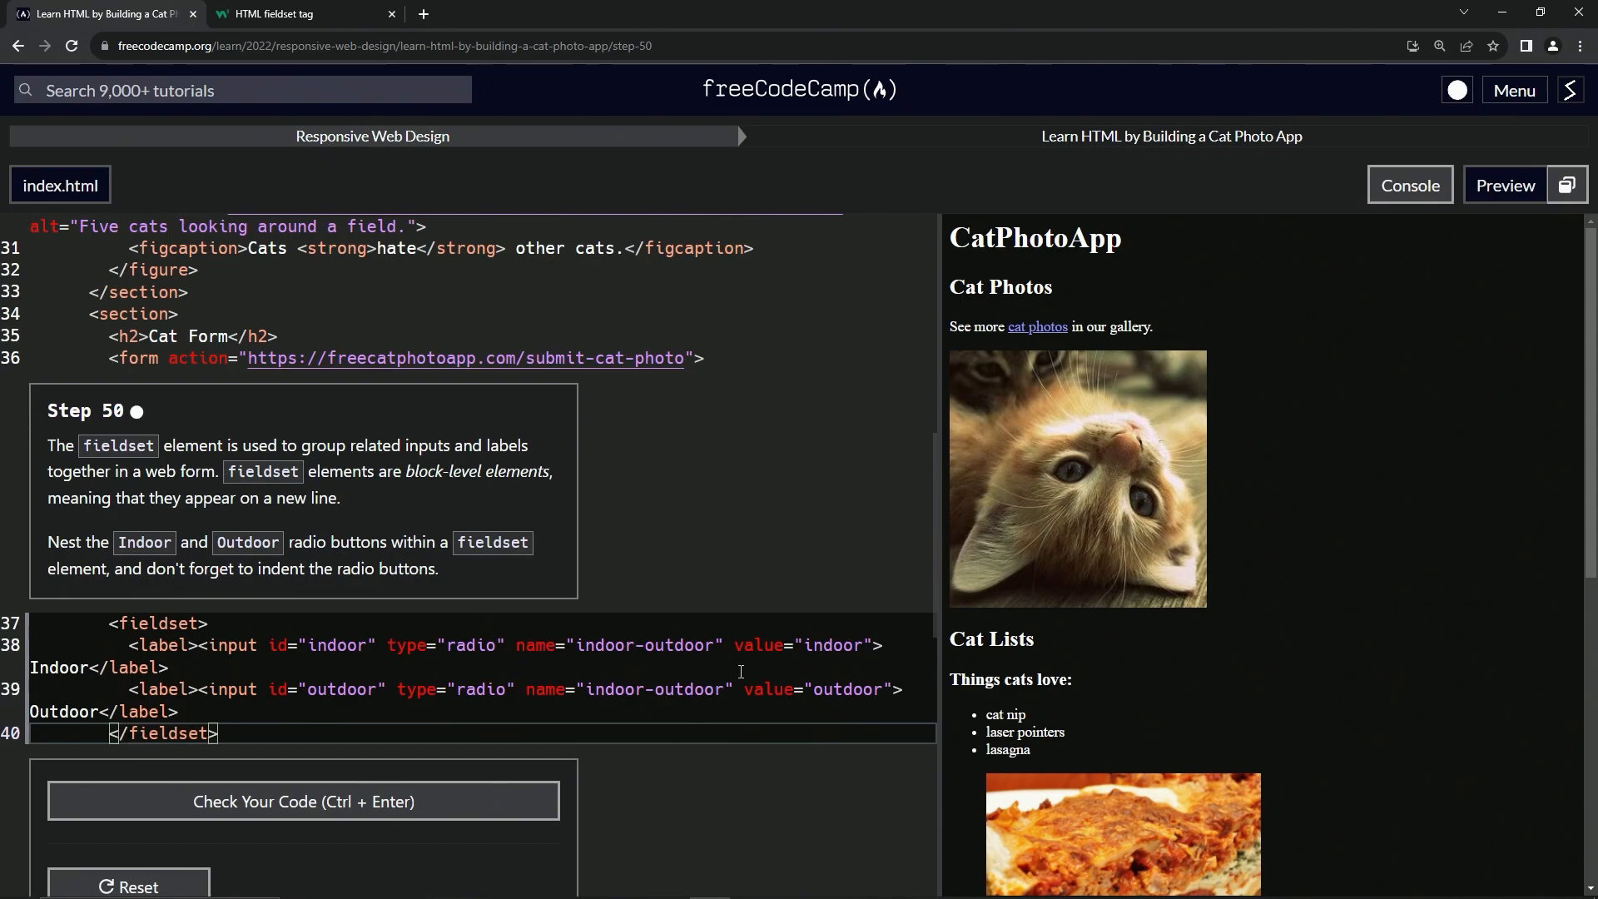
Step: Check the Step 50 fieldset code, then submit it to open Step 51
scroll(down, 3)
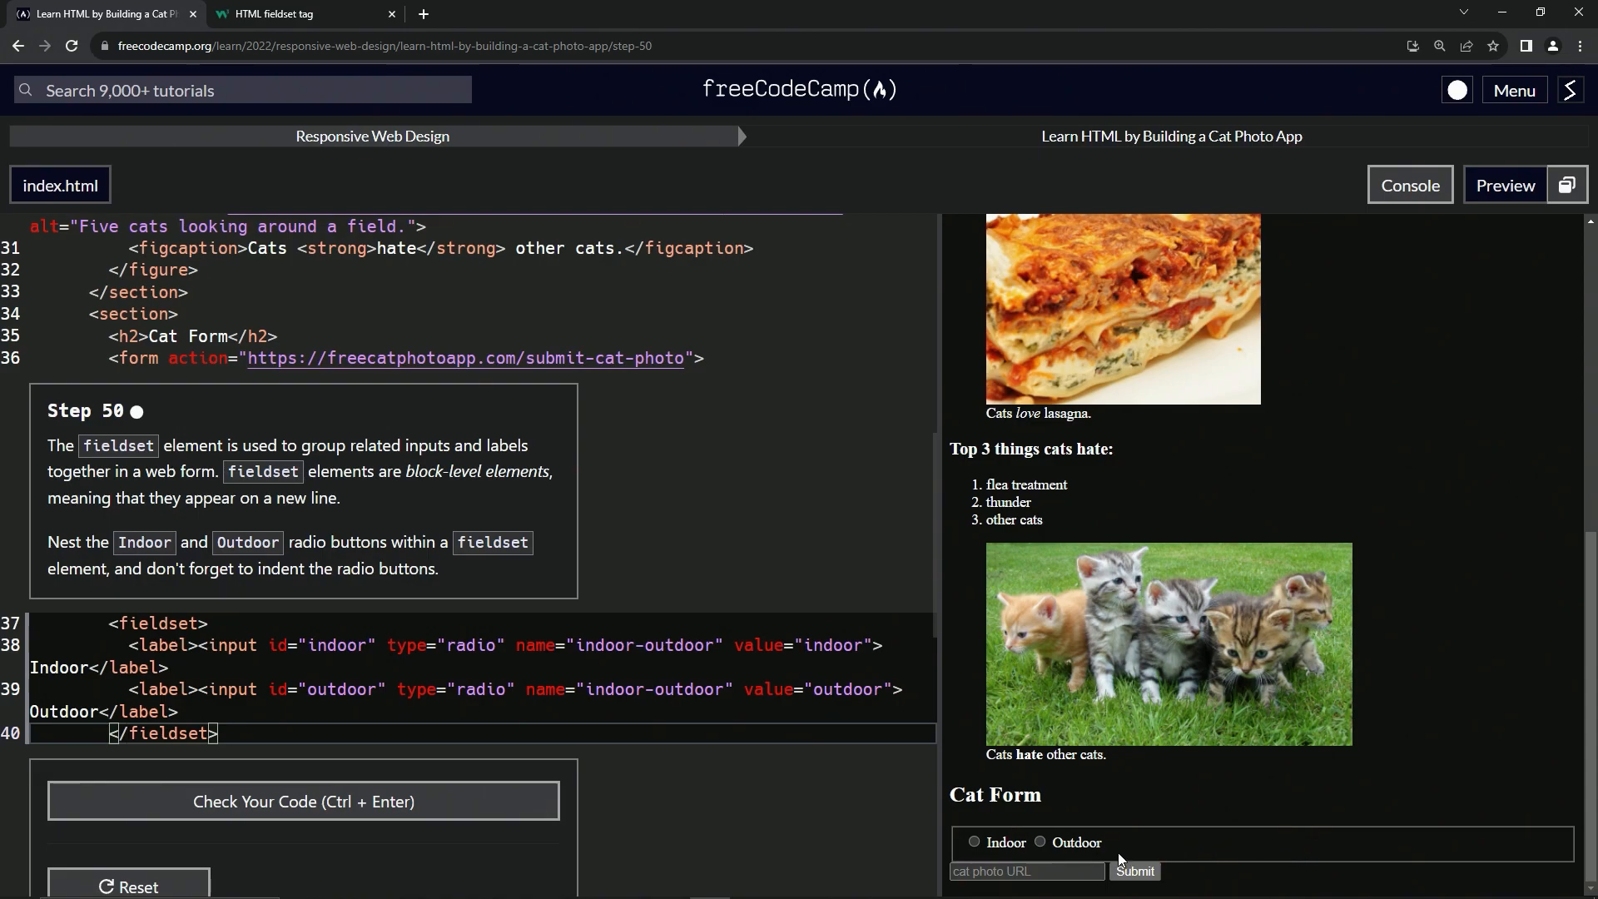
mouse_move(518, 588)
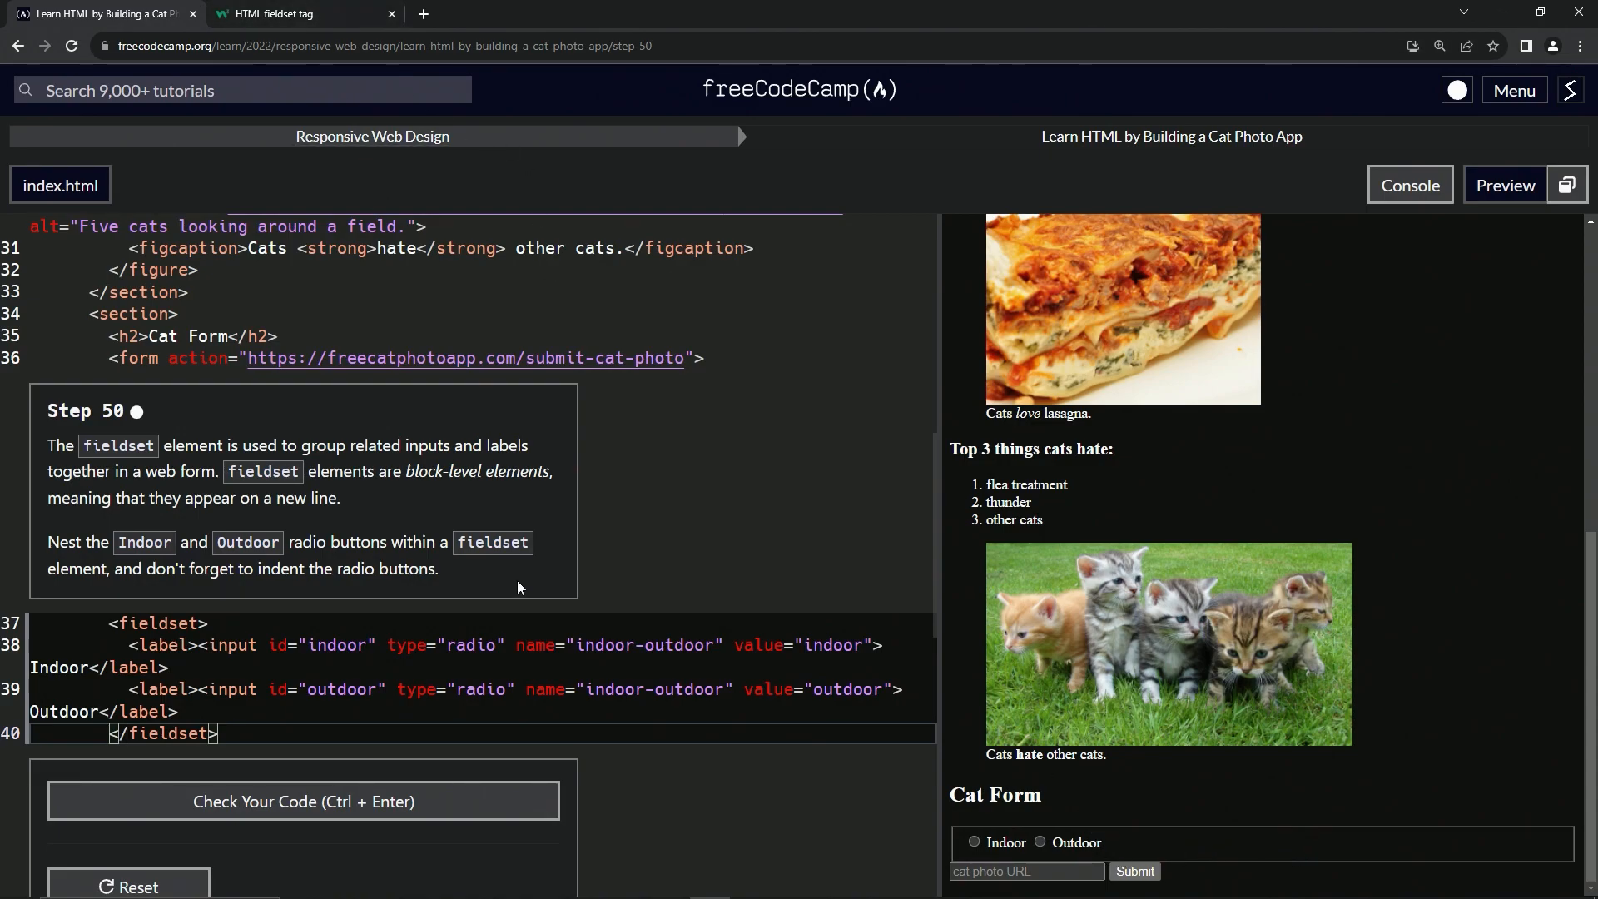
mouse_move(302, 800)
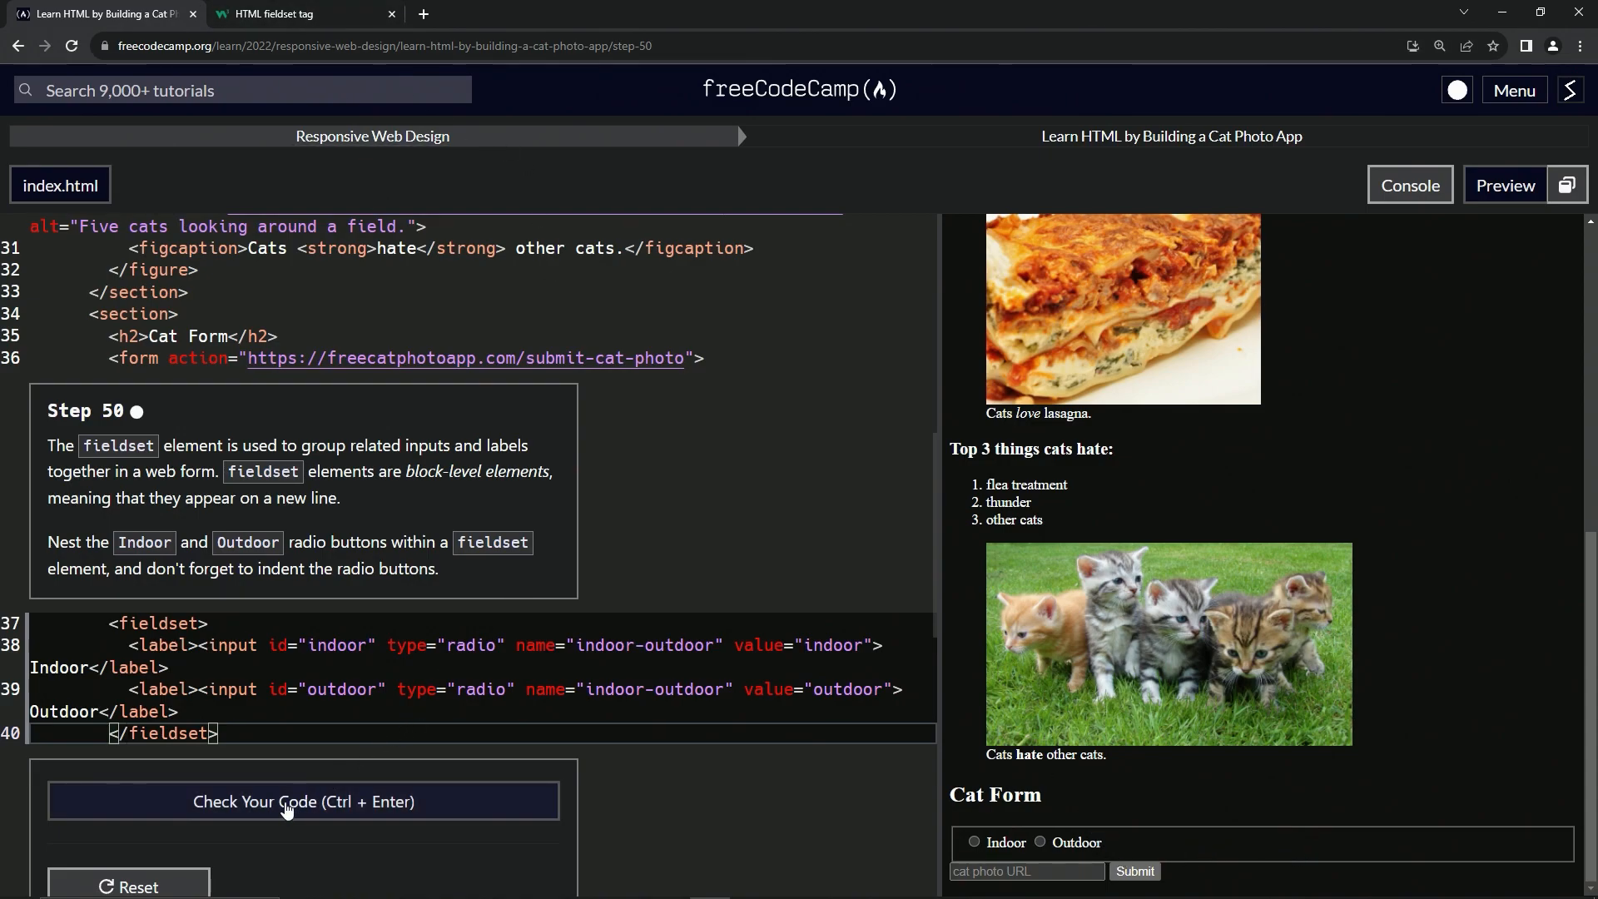
click(302, 800)
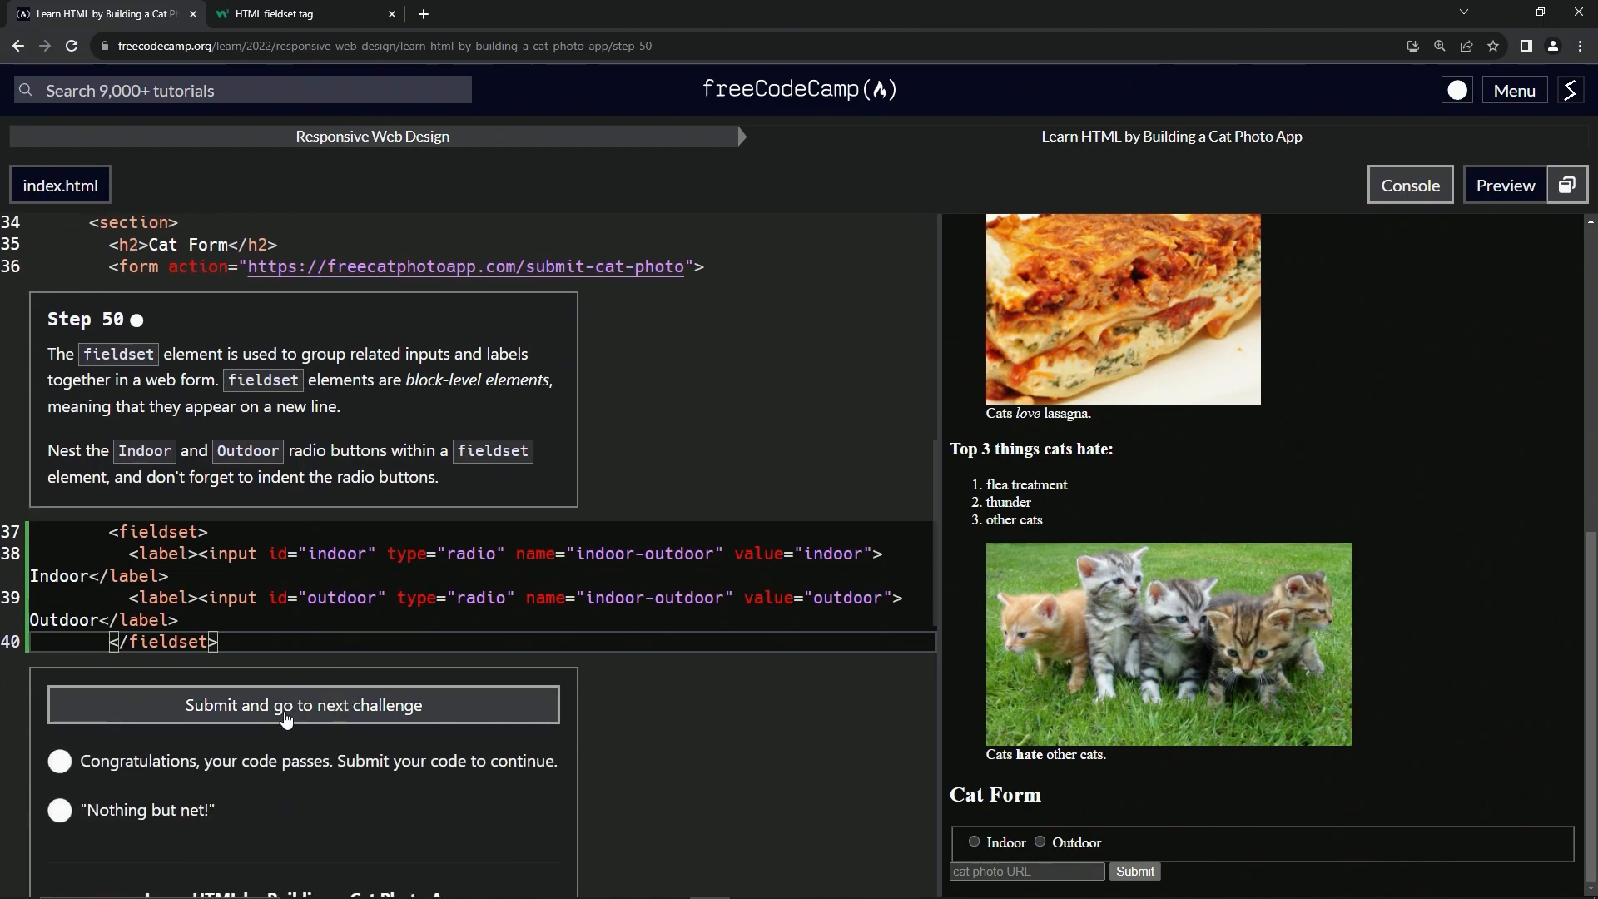
click(301, 704)
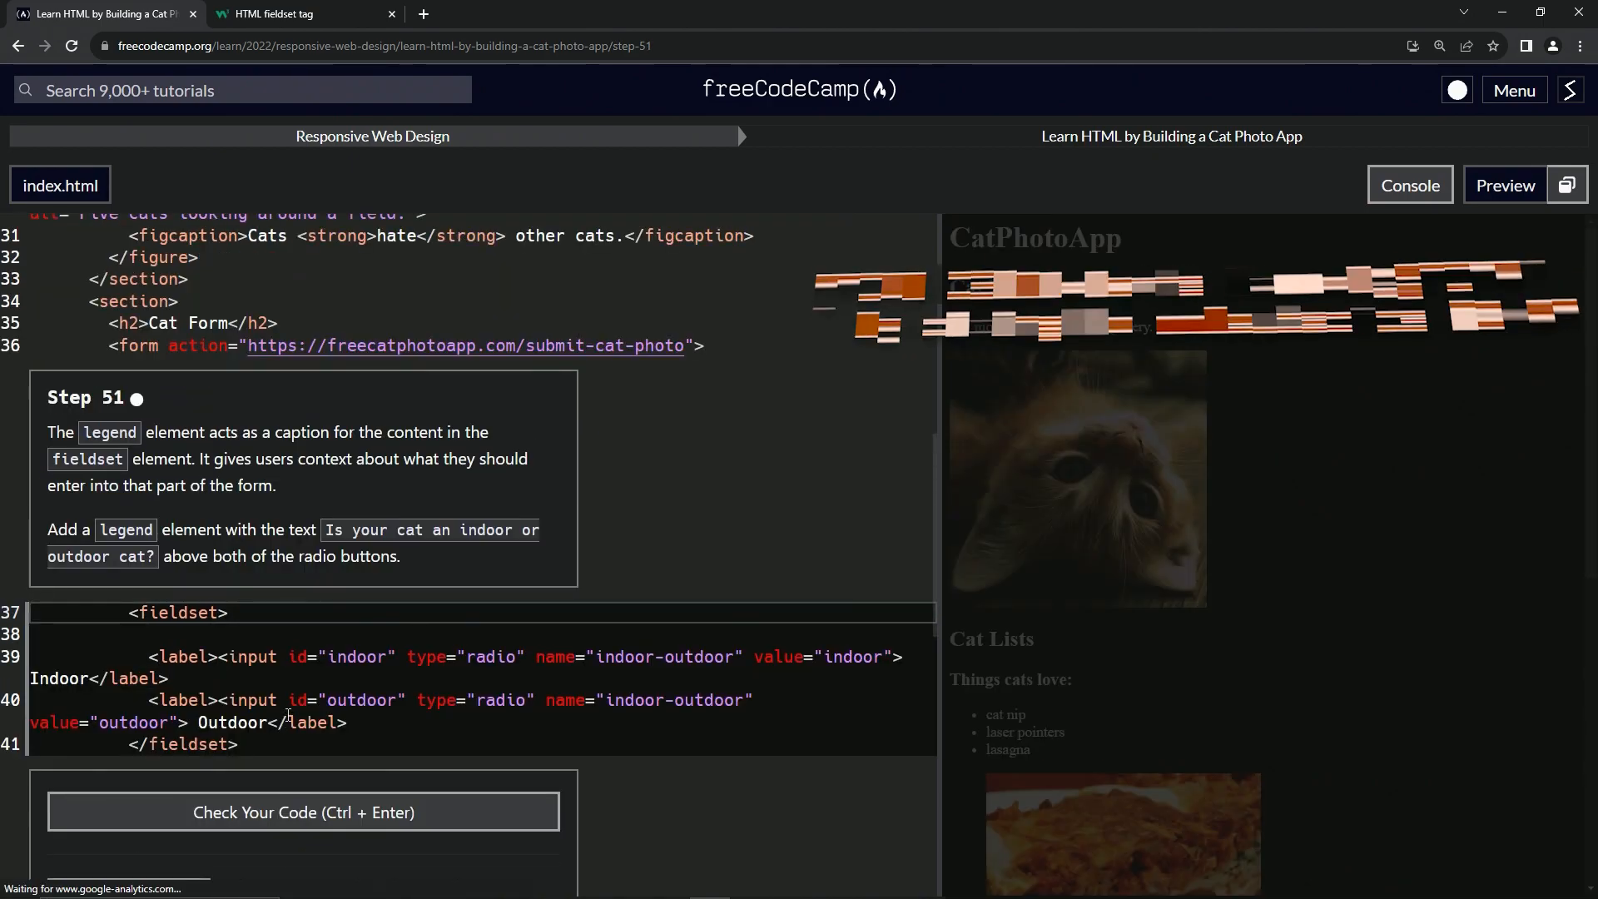